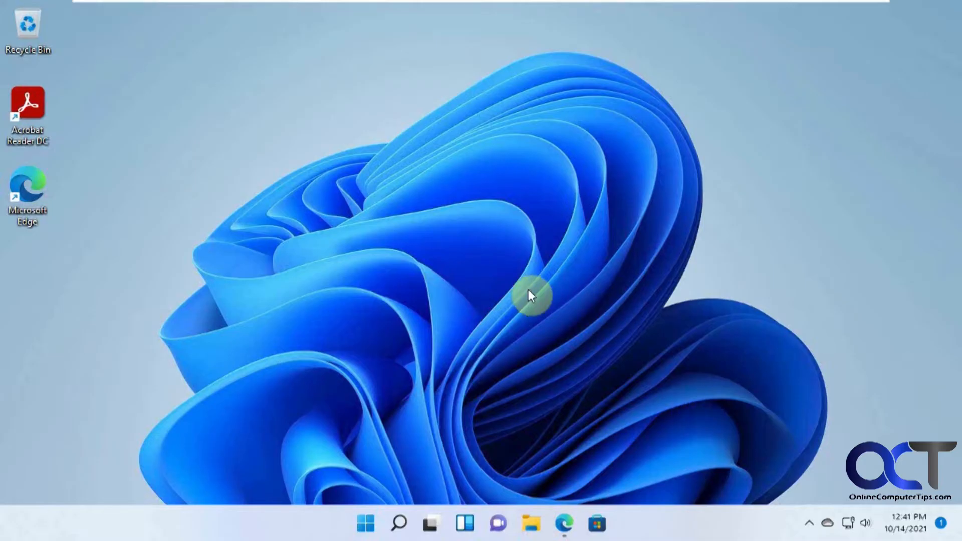
mouse_move(529, 277)
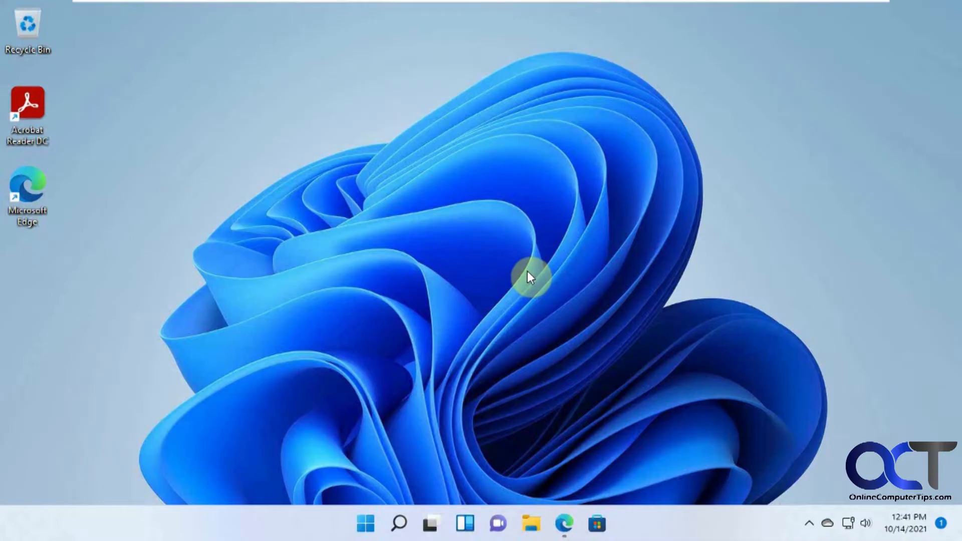
mouse_move(547, 265)
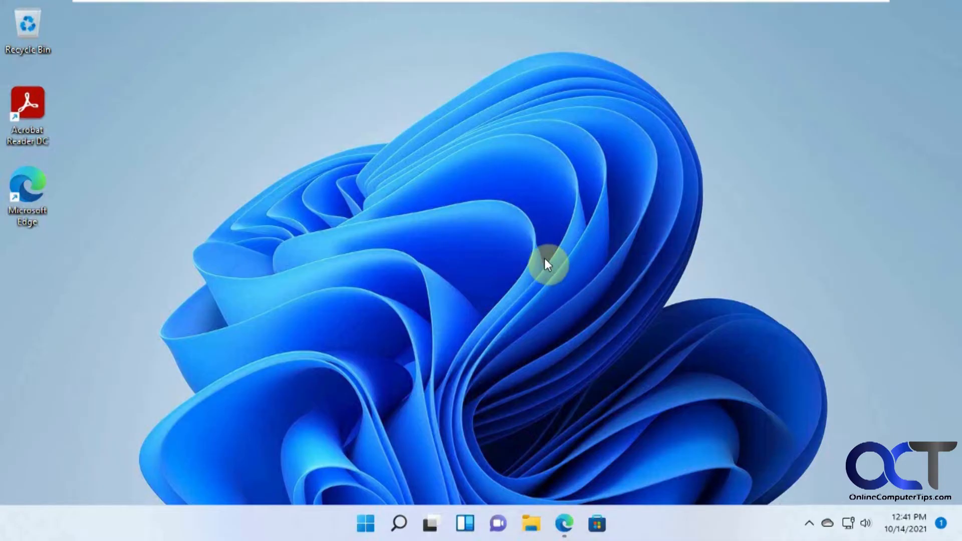
mouse_move(497, 257)
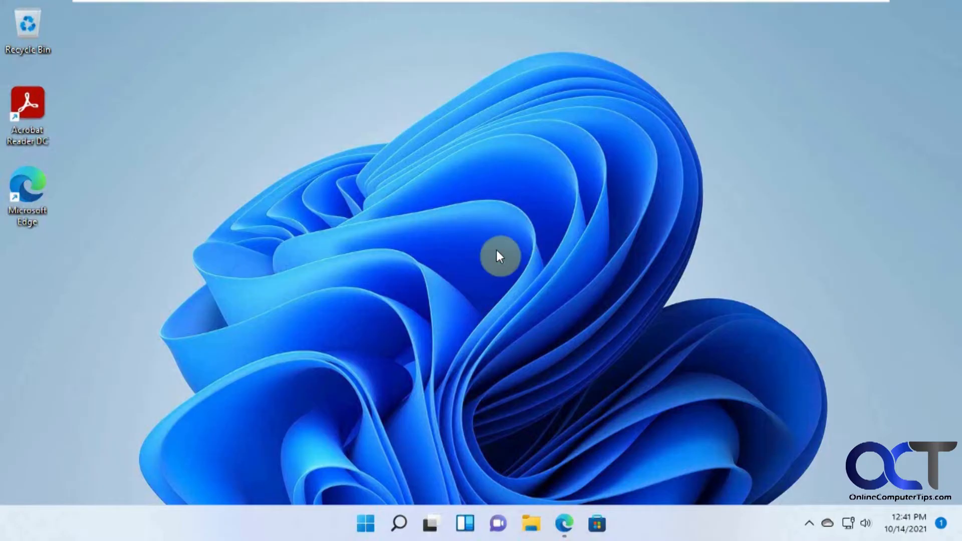
mouse_move(491, 259)
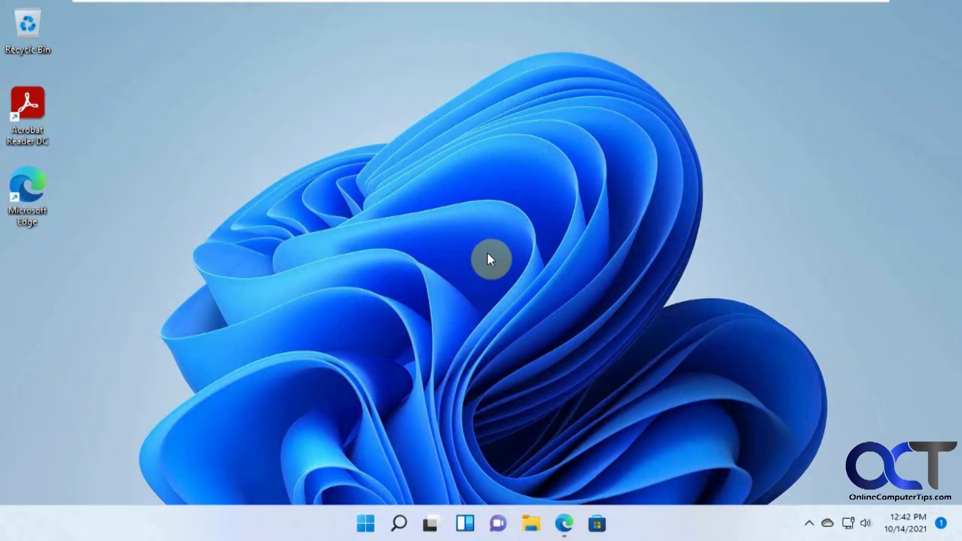
mouse_move(470, 238)
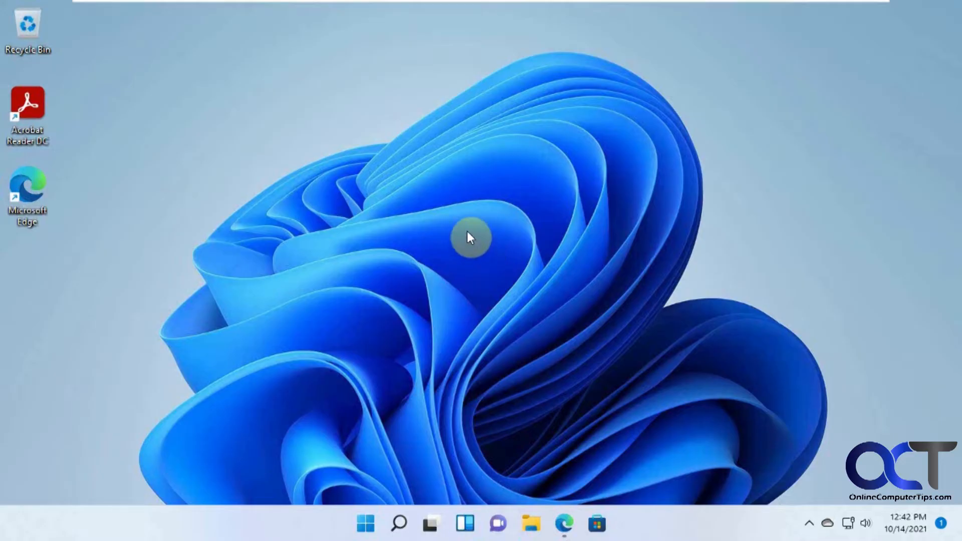
mouse_move(411, 254)
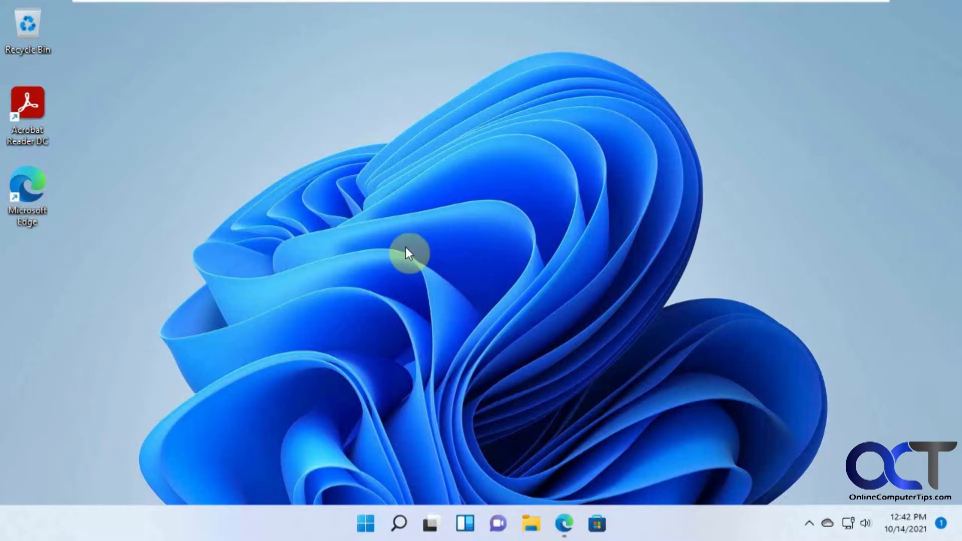
Step: Open the Start menu's account menu showing lock, sign out and other user accounts
left_click(364, 524)
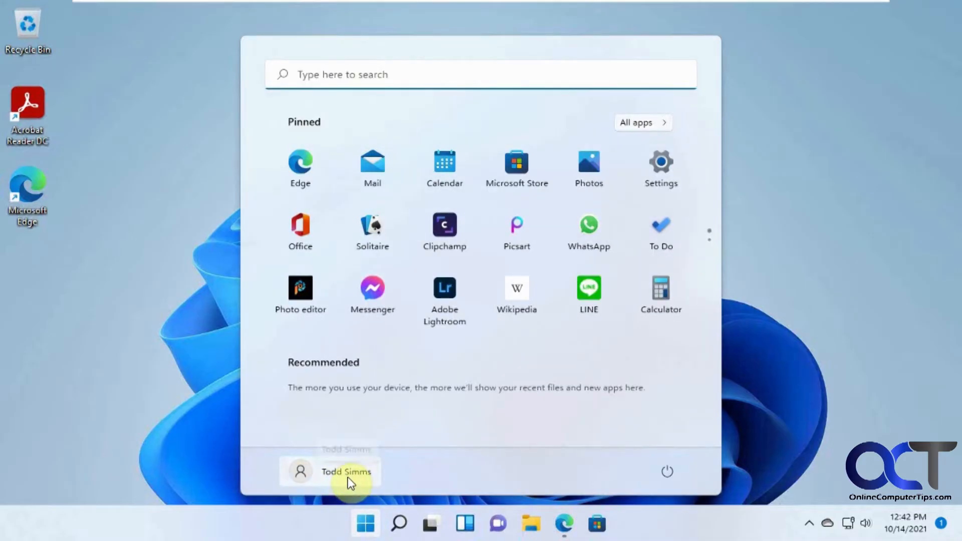
left_click(346, 472)
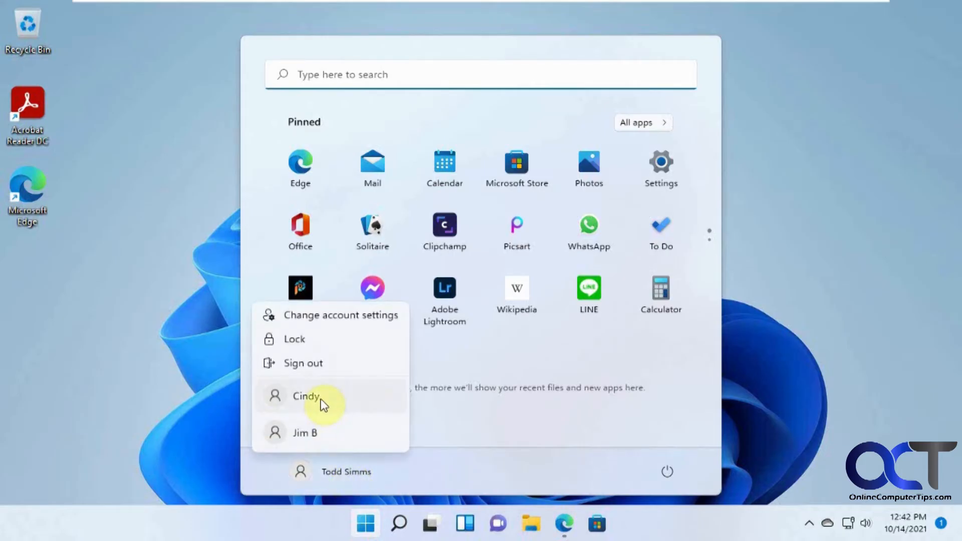
mouse_move(316, 432)
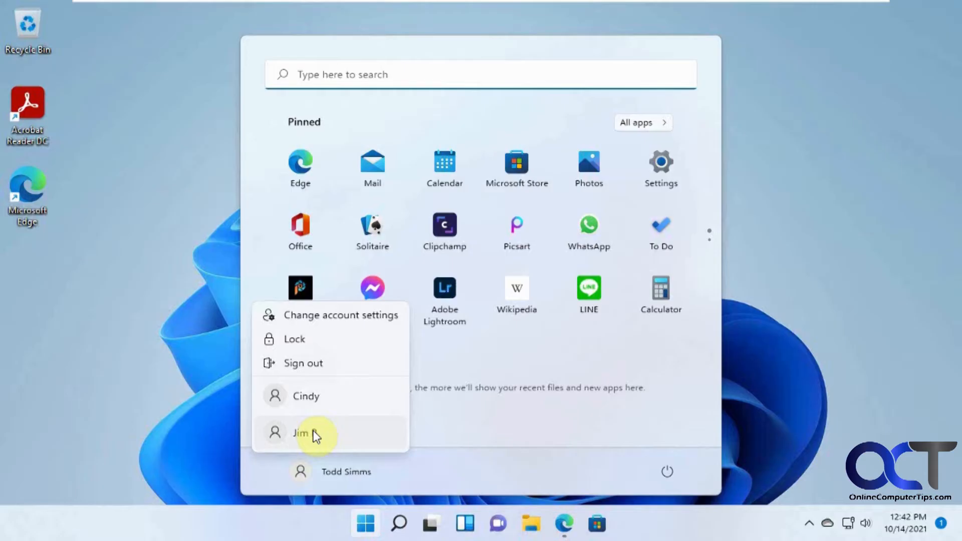
mouse_move(552, 63)
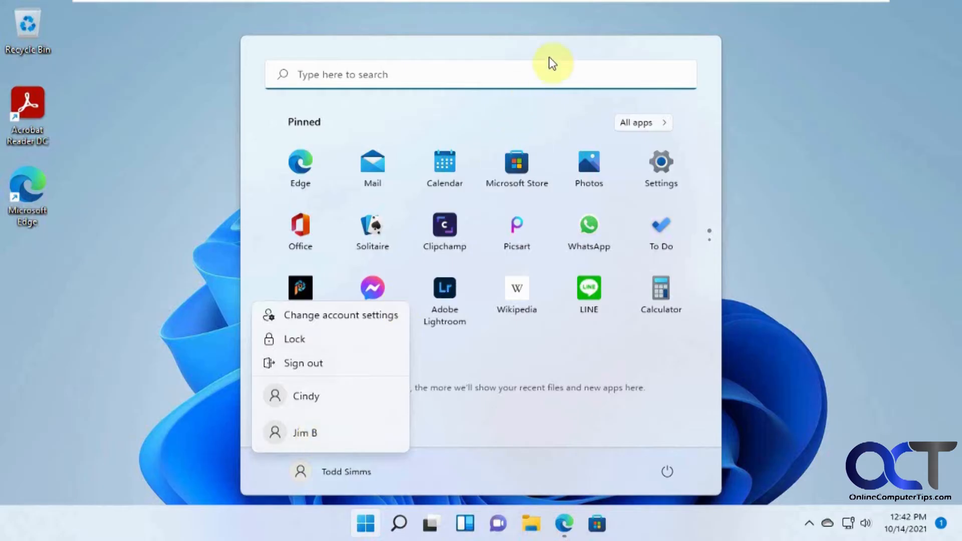
left_click(660, 164)
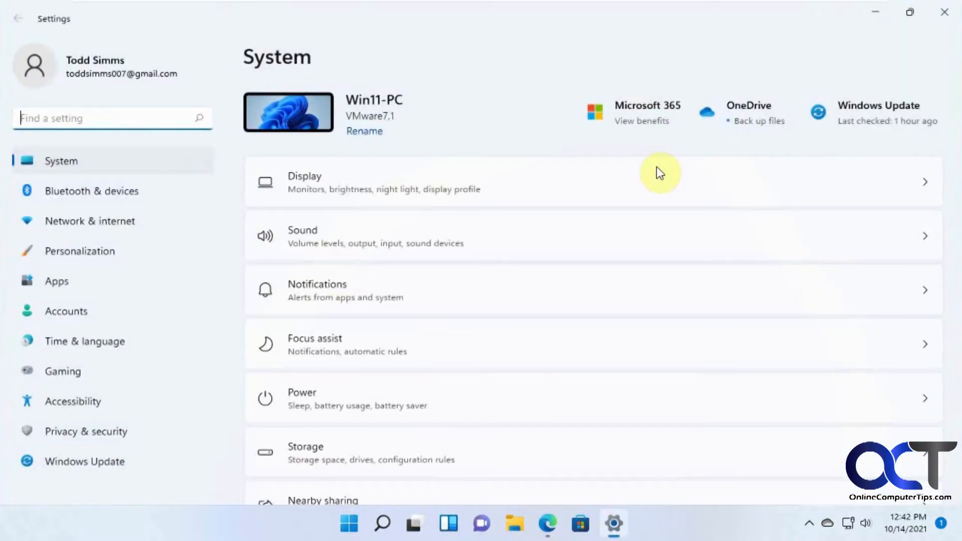
mouse_move(66, 311)
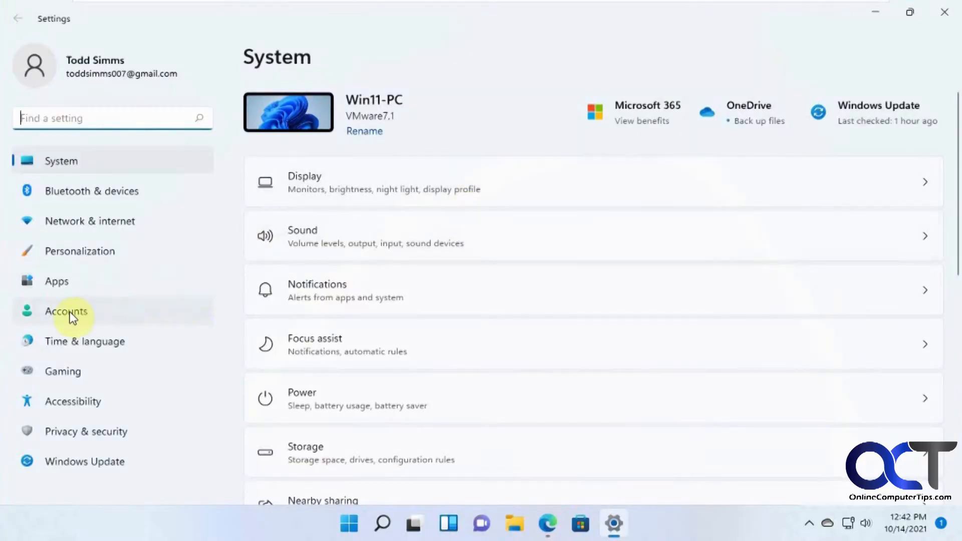
left_click(66, 311)
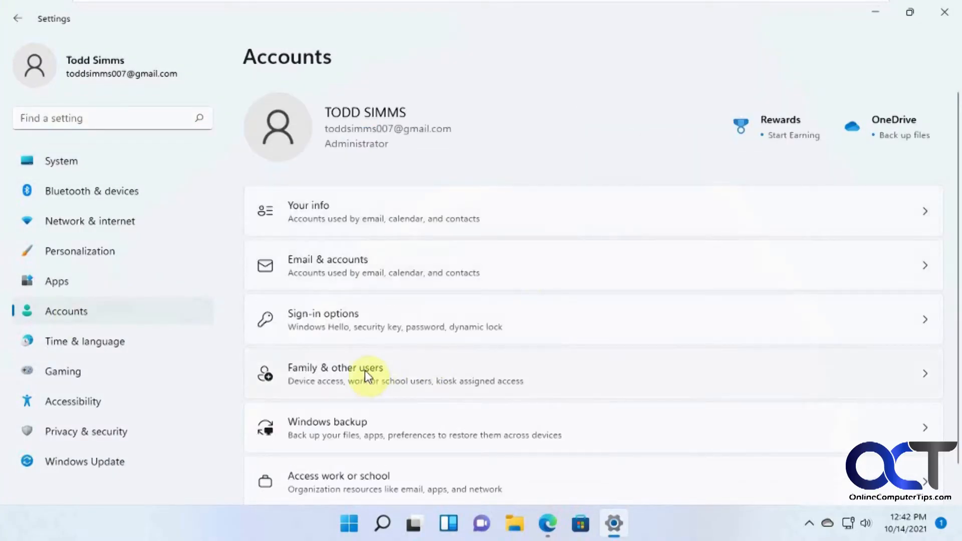
left_click(335, 374)
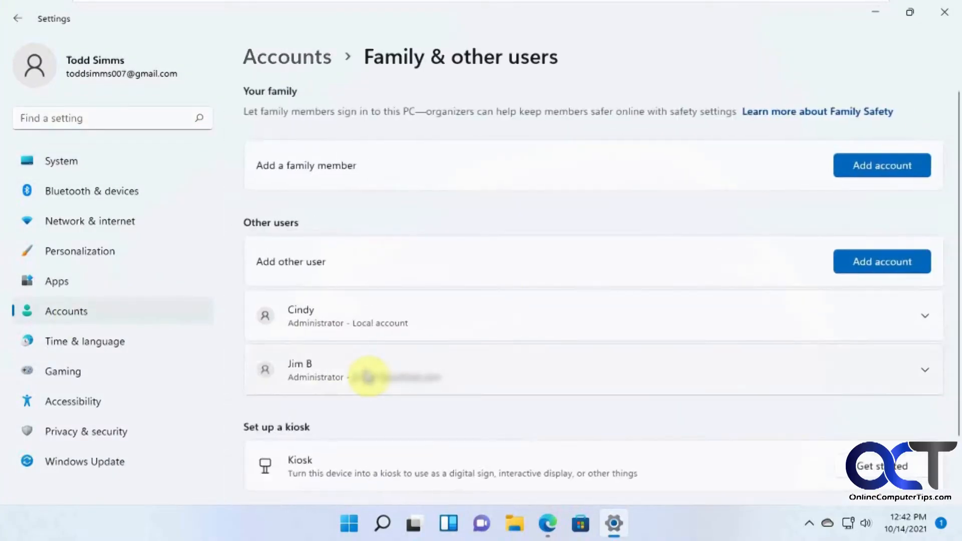
mouse_move(392, 265)
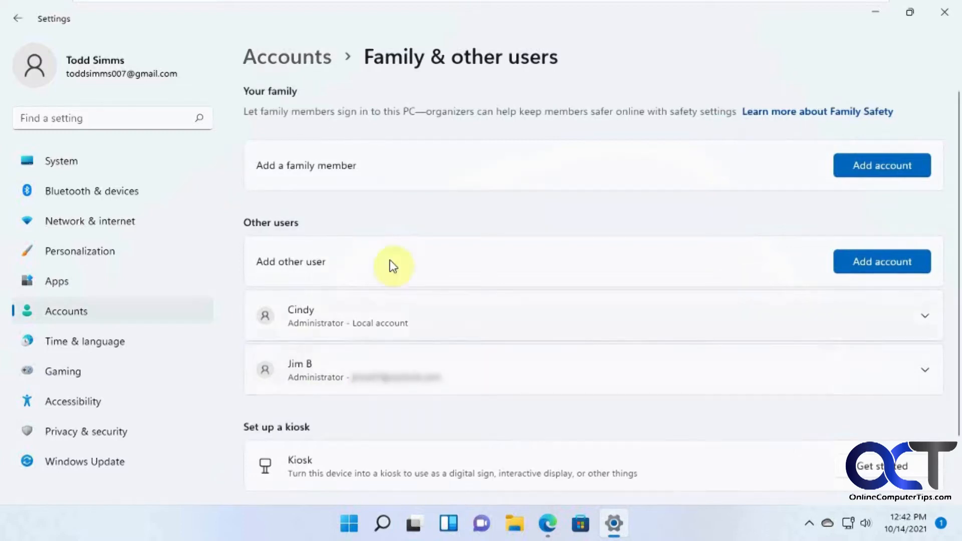
mouse_move(306, 277)
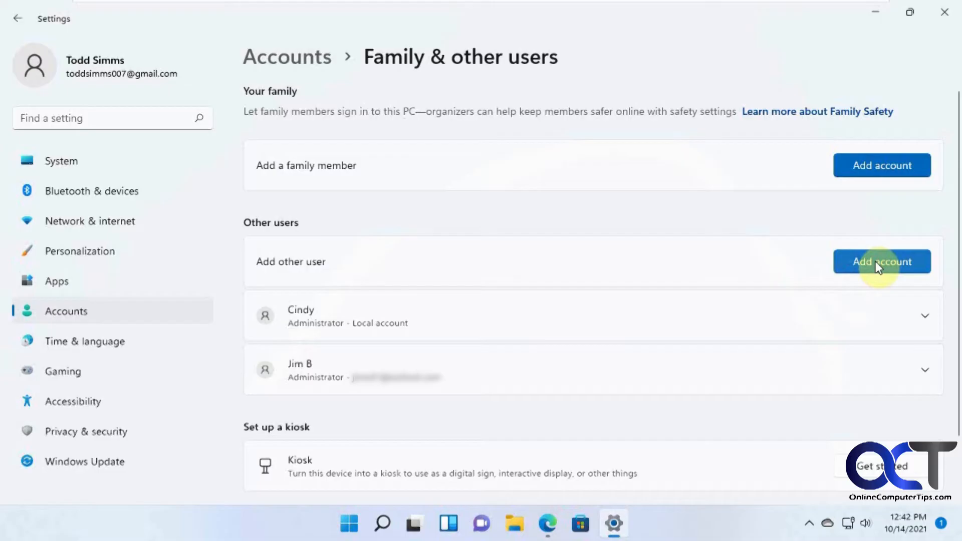
left_click(881, 262)
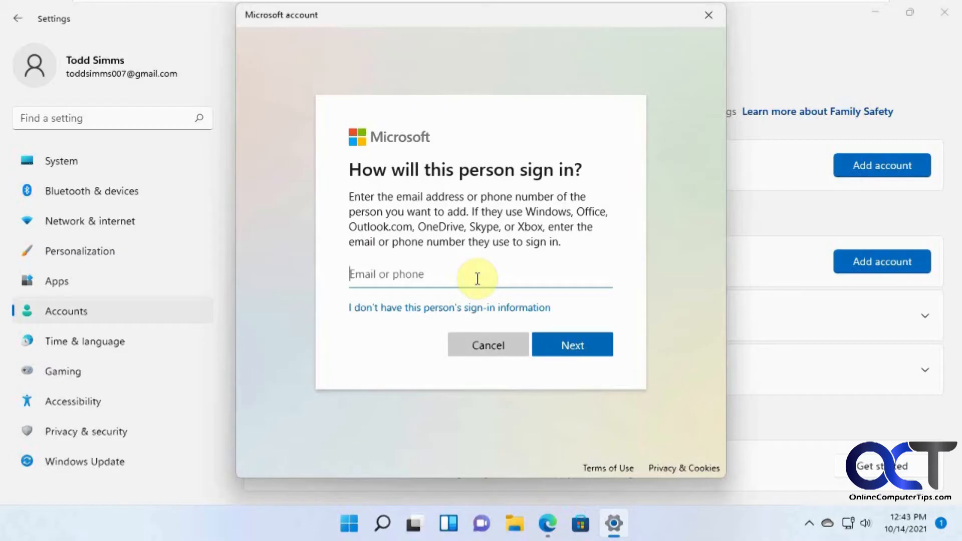
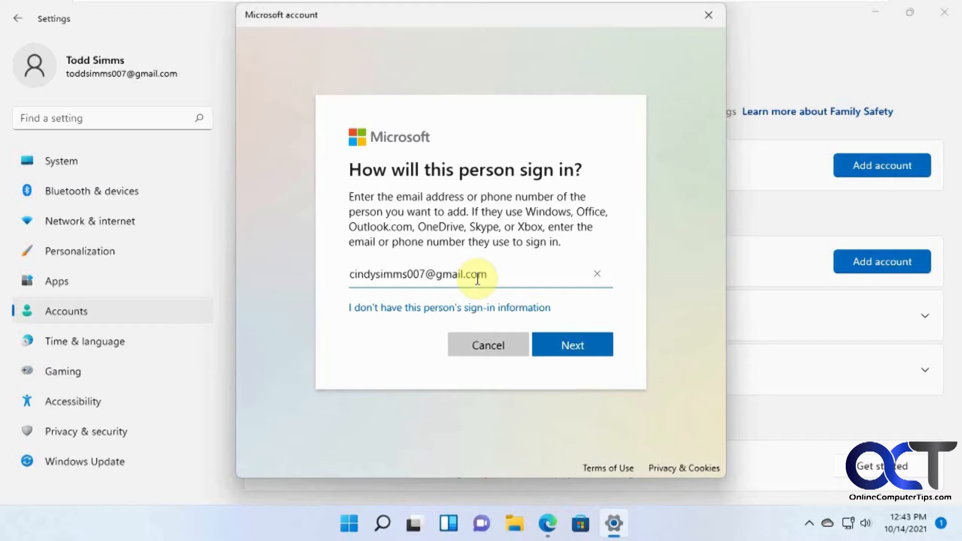
left_click(571, 344)
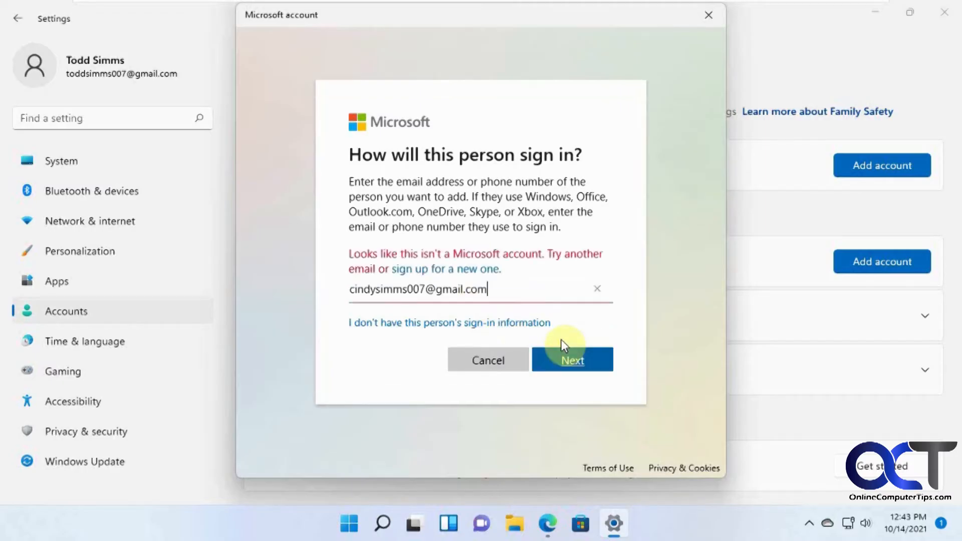
mouse_move(530, 246)
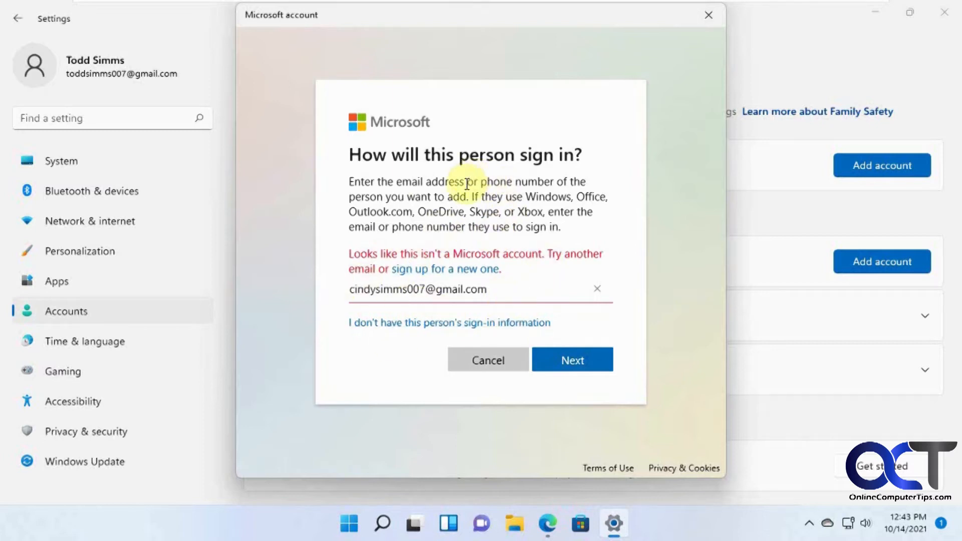
mouse_move(454, 273)
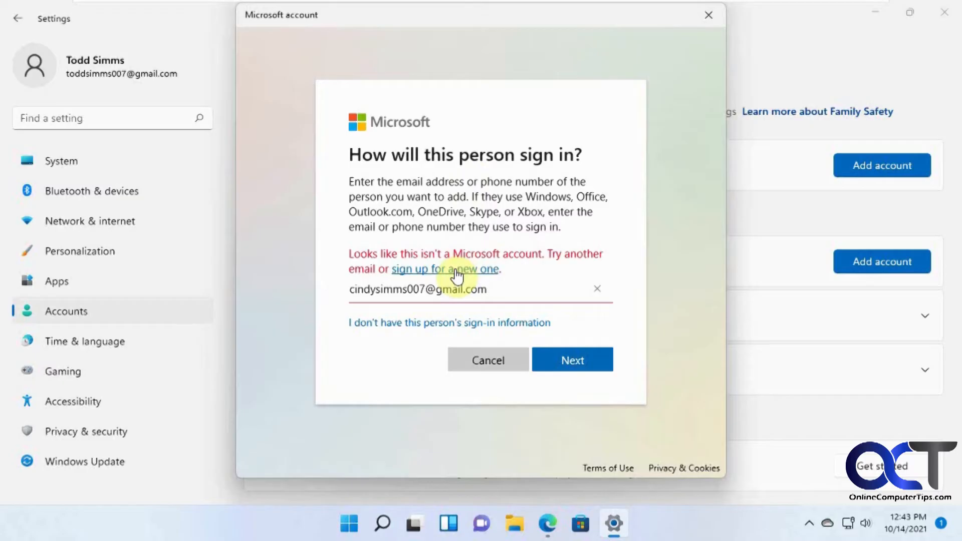
left_click(571, 360)
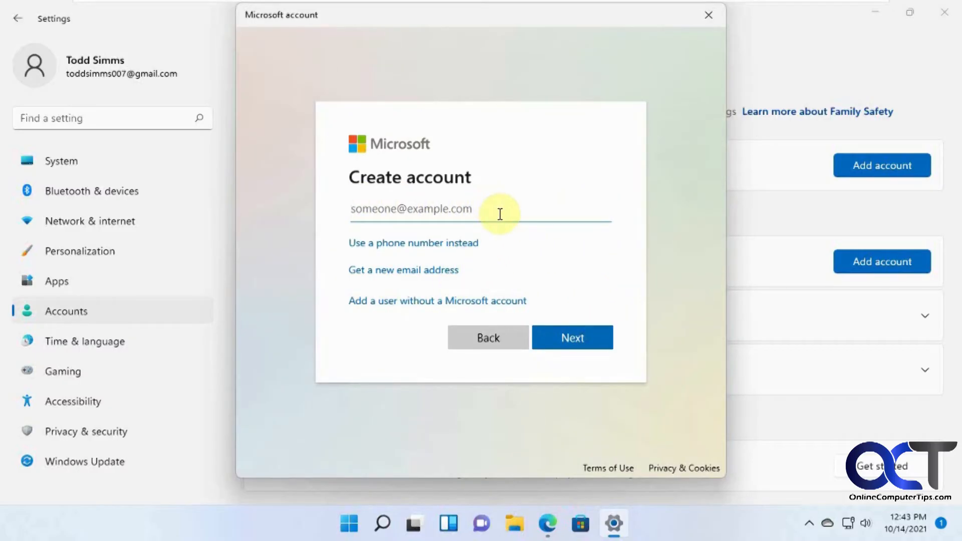
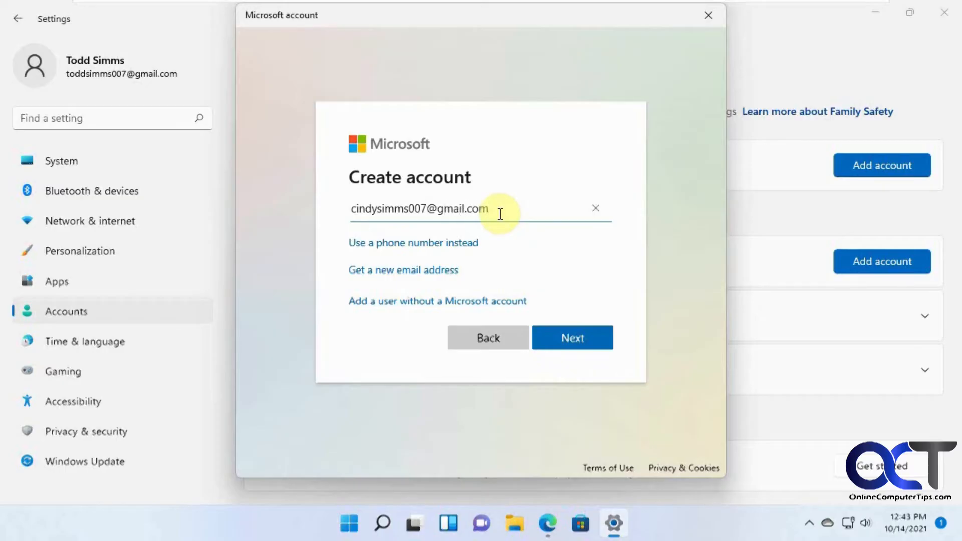
left_click(571, 338)
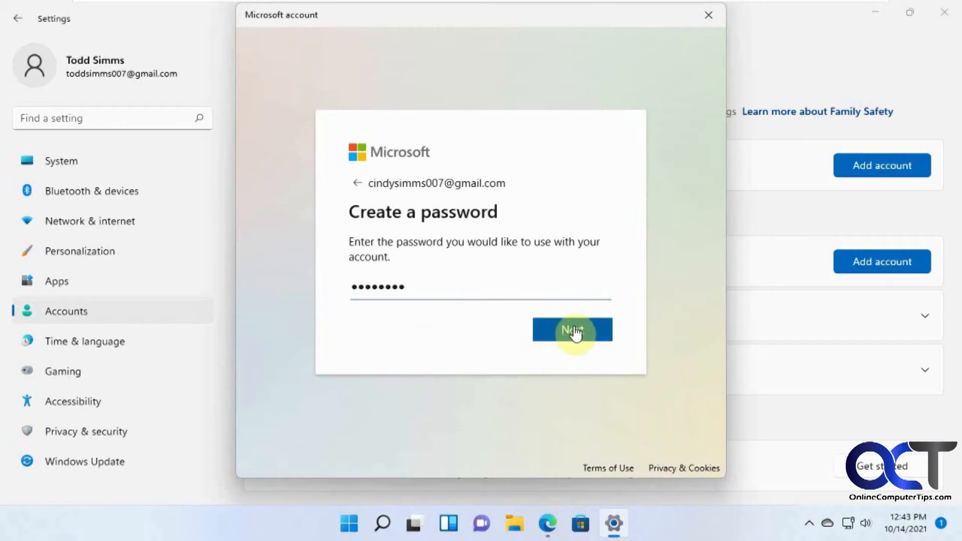
left_click(572, 329)
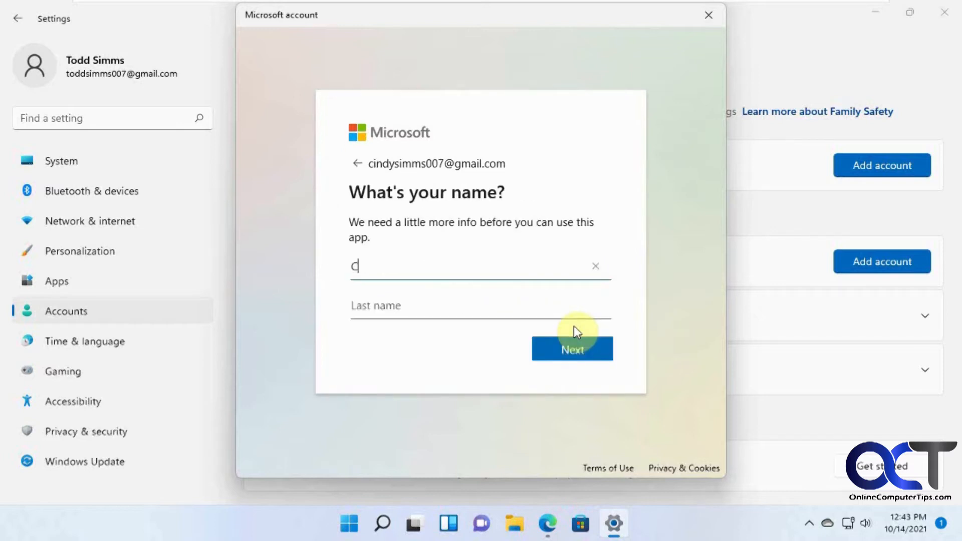
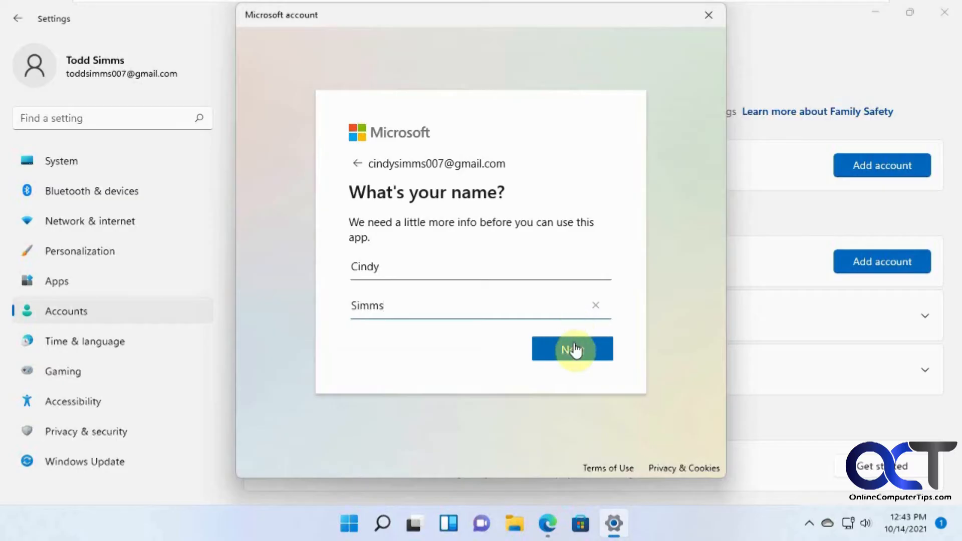
left_click(572, 348)
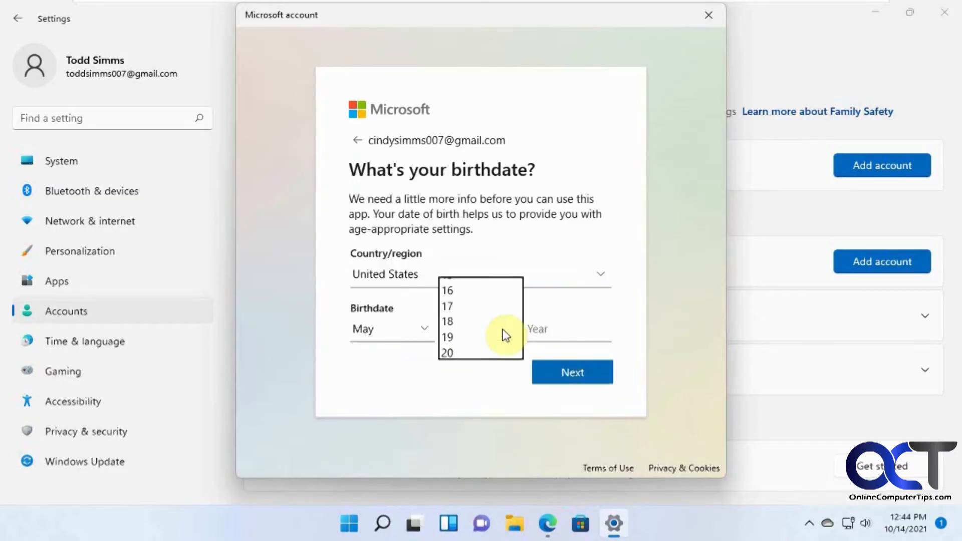
left_click(448, 337)
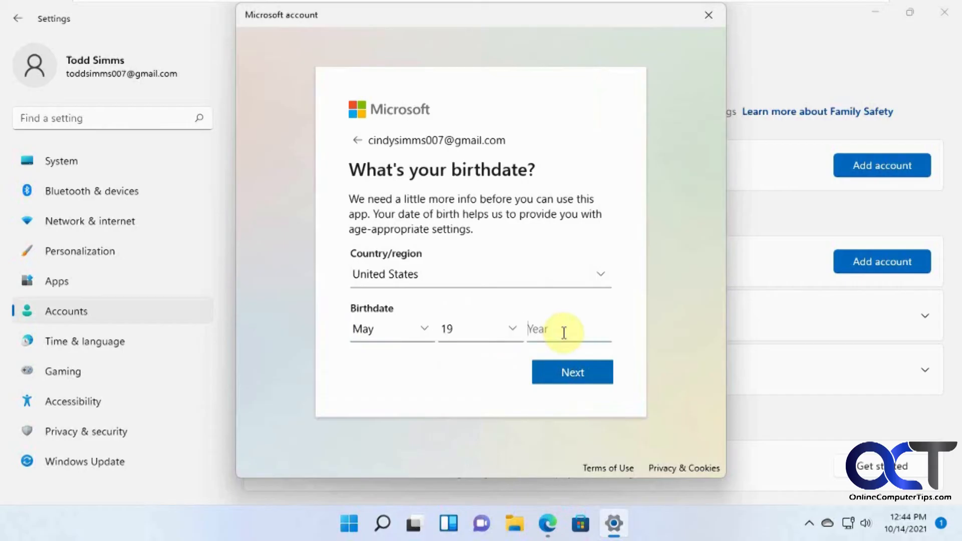
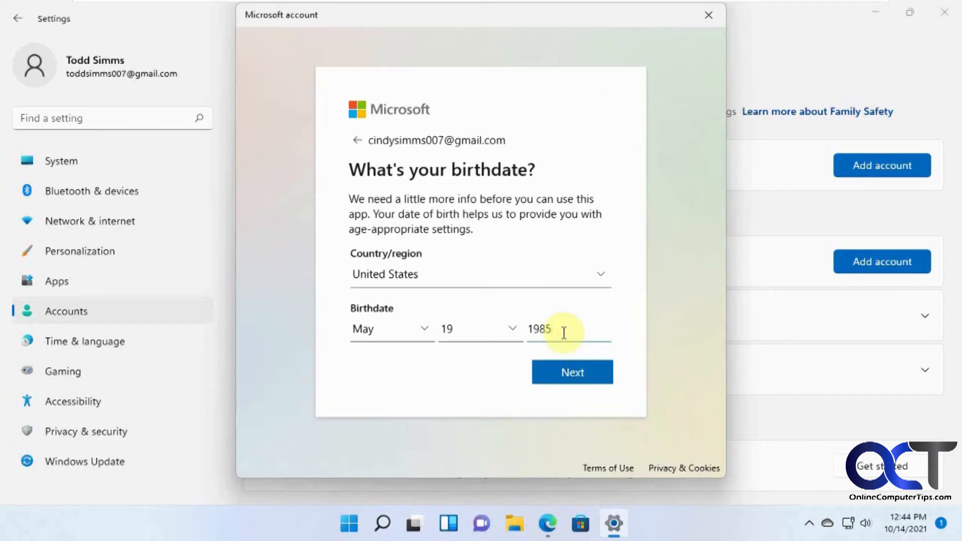
left_click(571, 372)
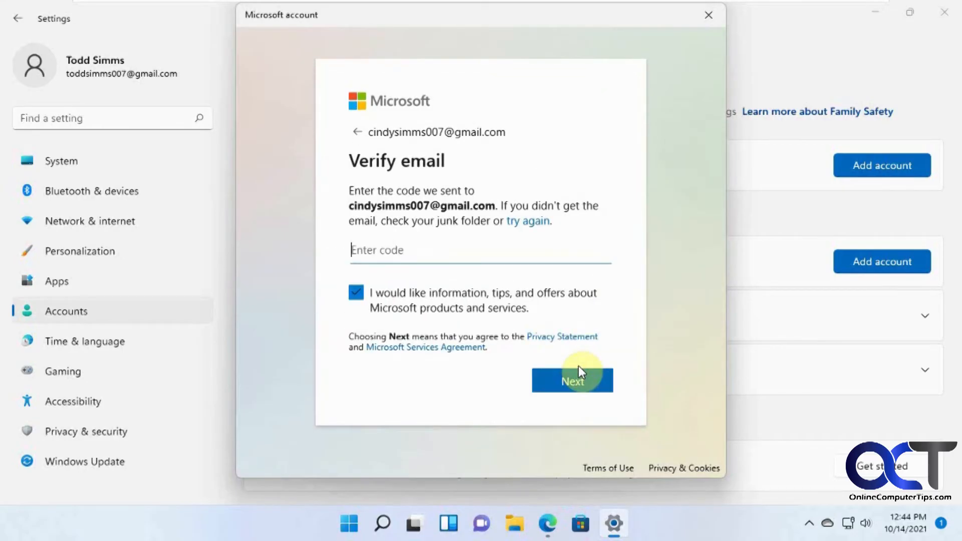
mouse_move(467, 221)
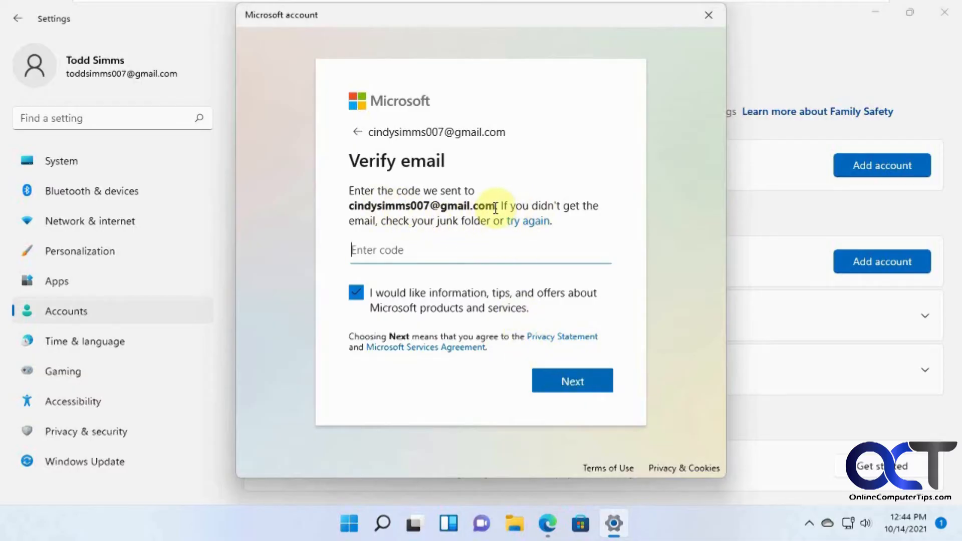
left_click(551, 524)
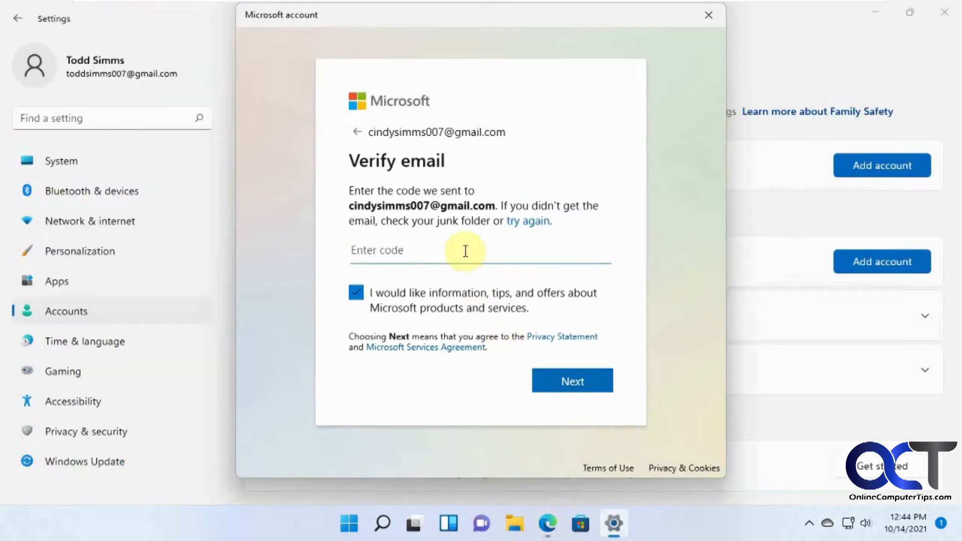
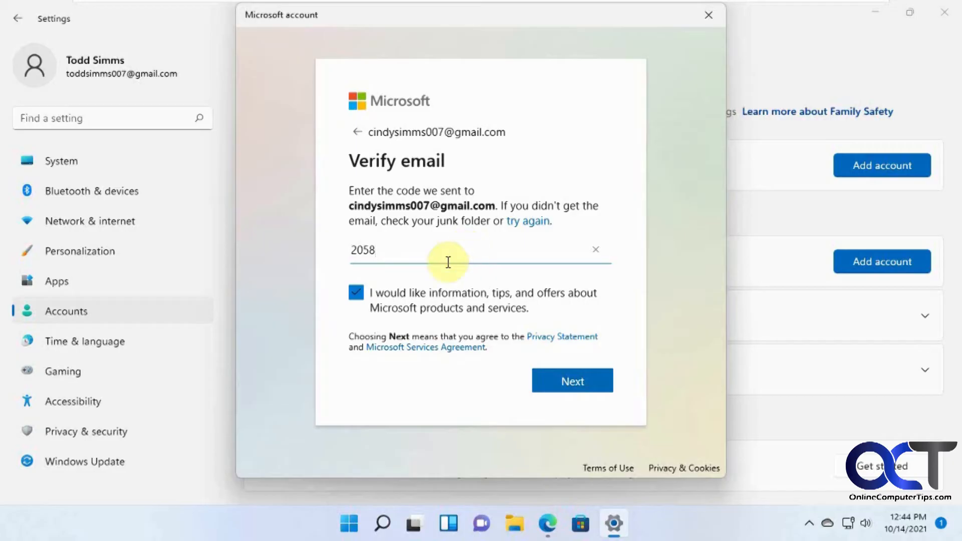
left_click(356, 292)
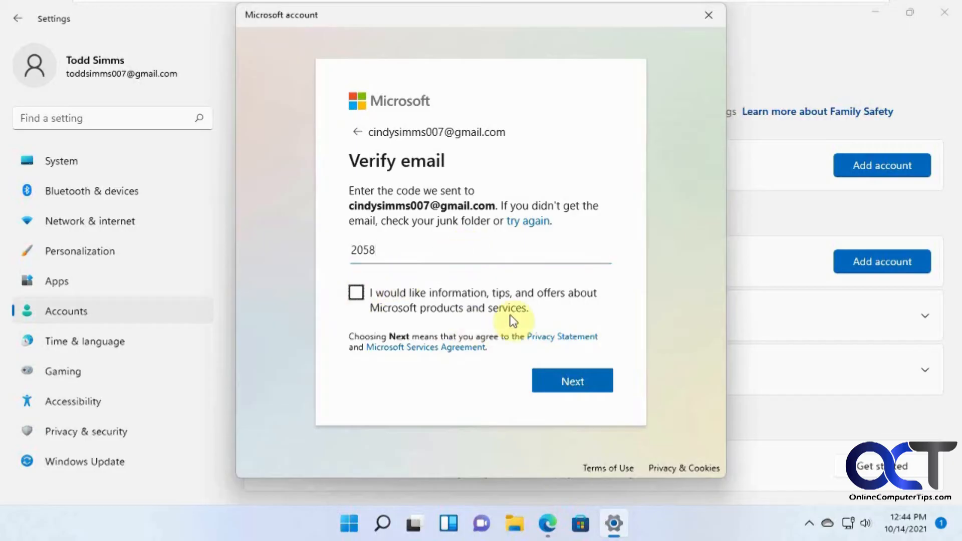
left_click(572, 381)
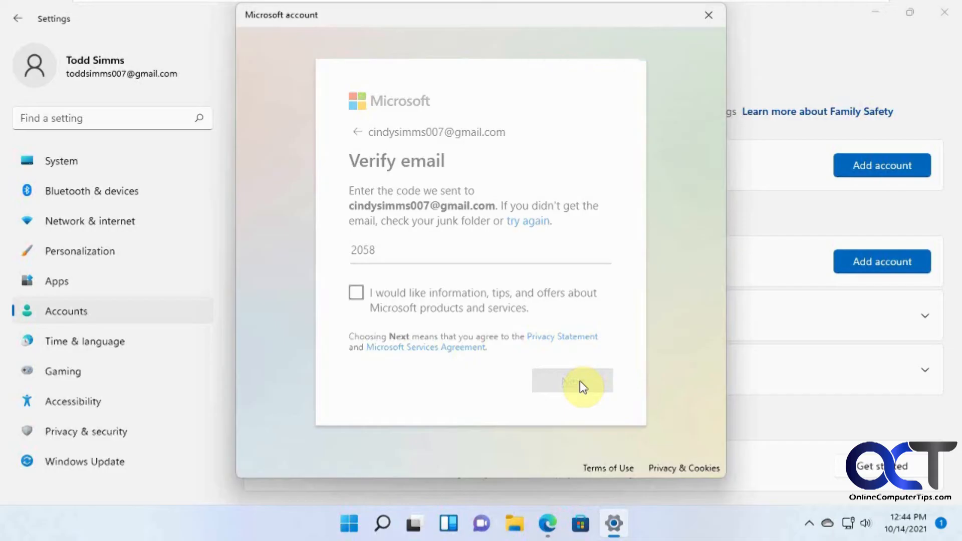
left_click(572, 381)
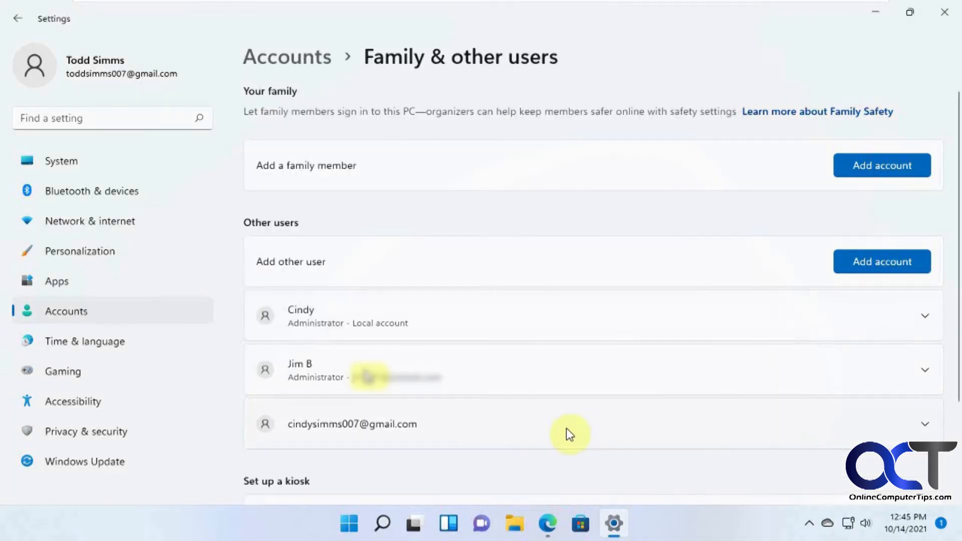
mouse_move(416, 431)
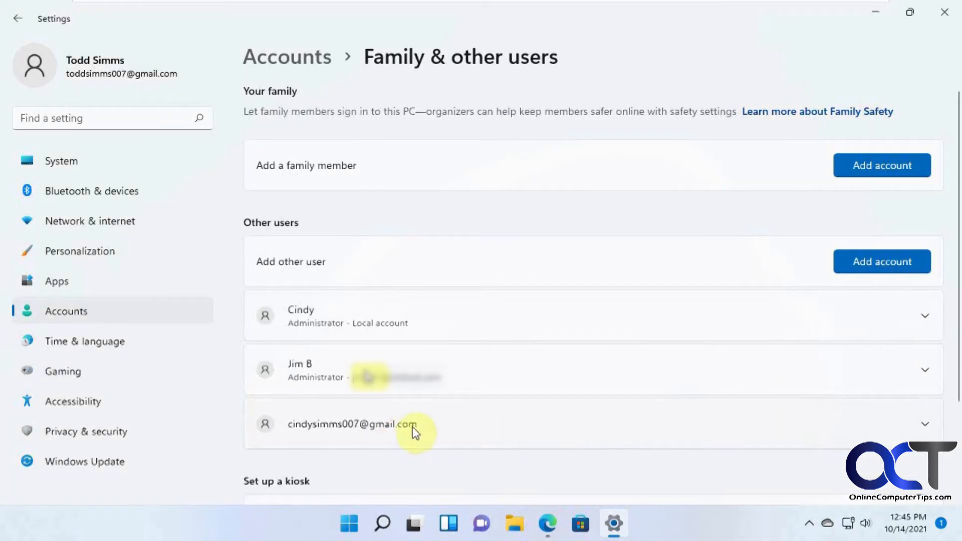
mouse_move(443, 432)
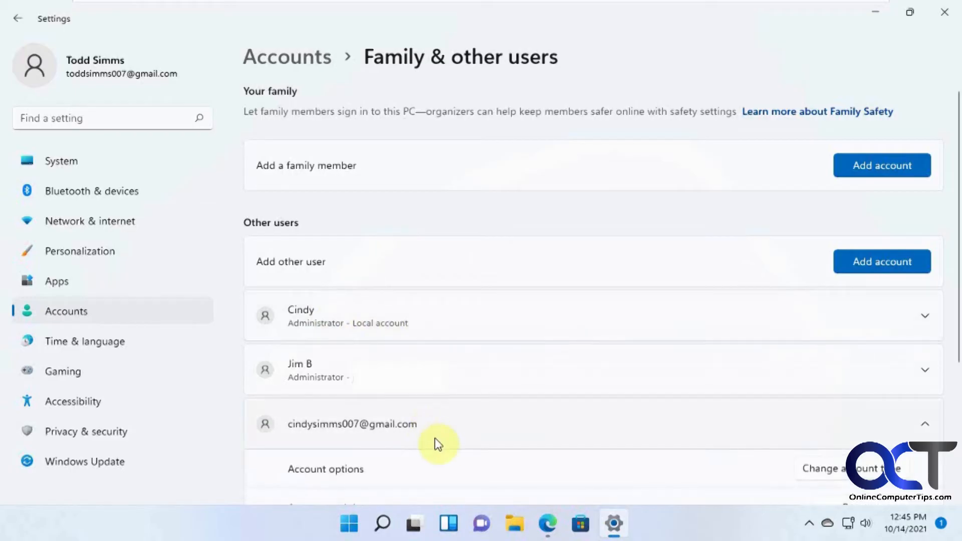
Step: Change the new Microsoft account user's account type to Administrator
left_click(850, 469)
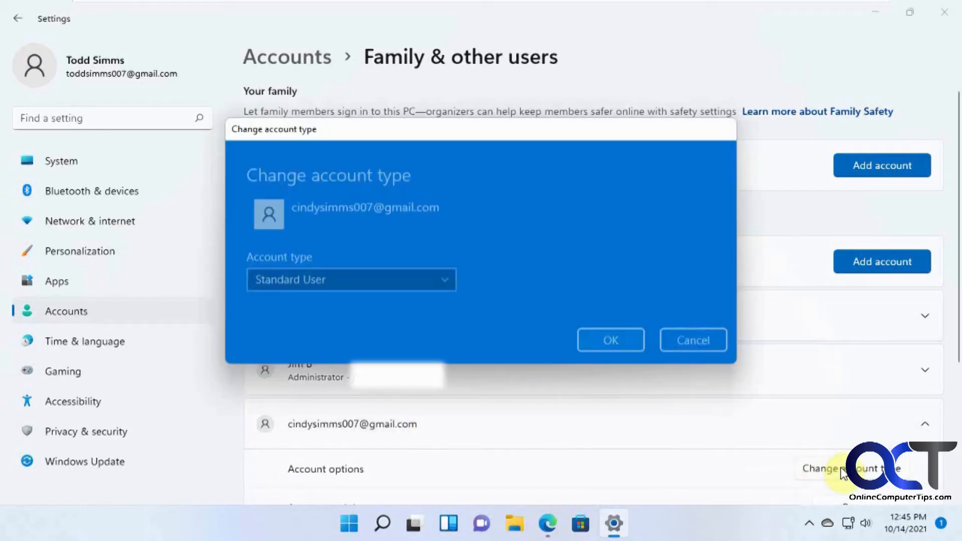
left_click(350, 279)
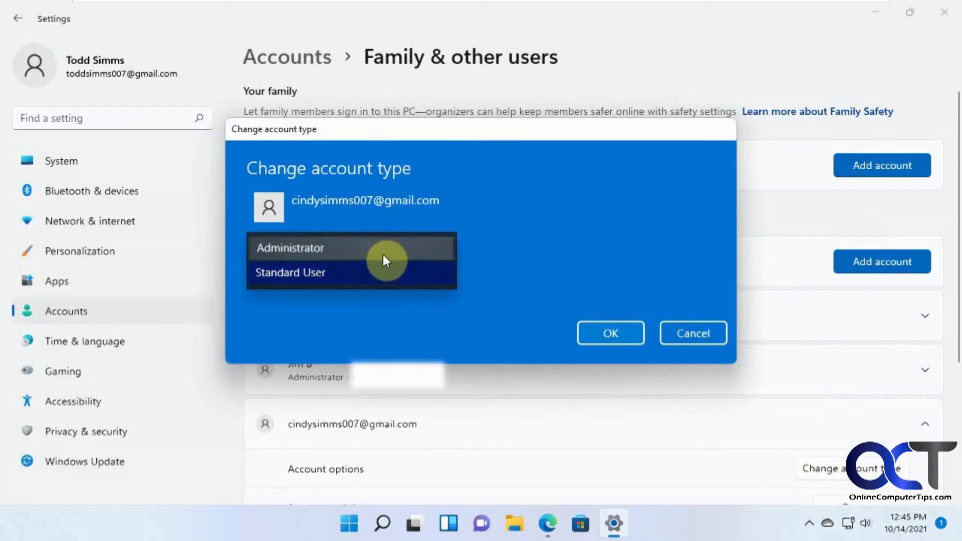
left_click(610, 332)
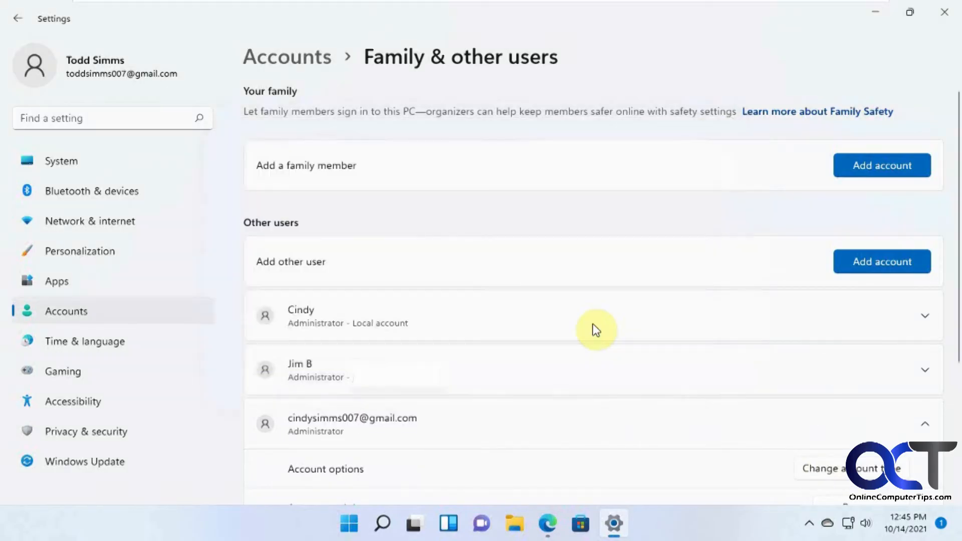
mouse_move(361, 439)
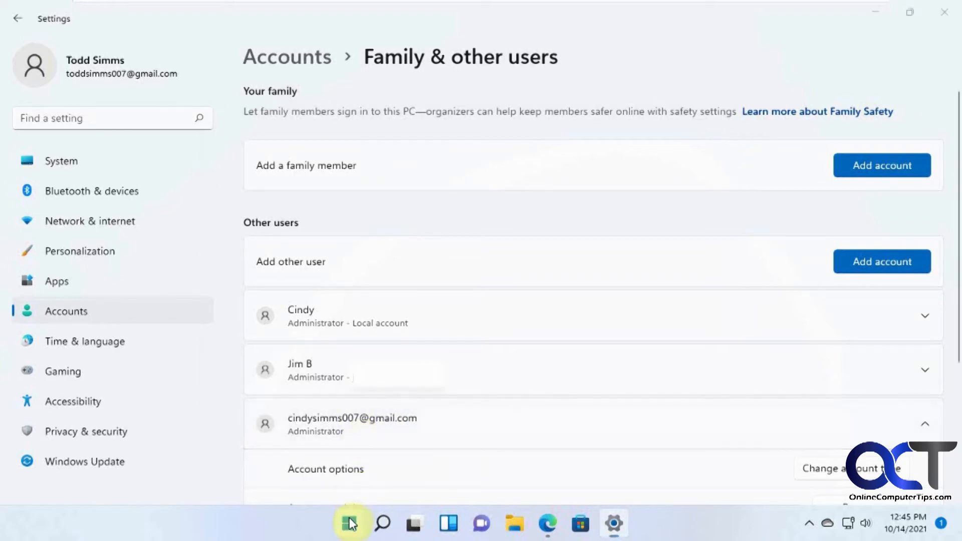
Step: Sign out, then pick the new account on the sign-in screen and start signing in
left_click(348, 523)
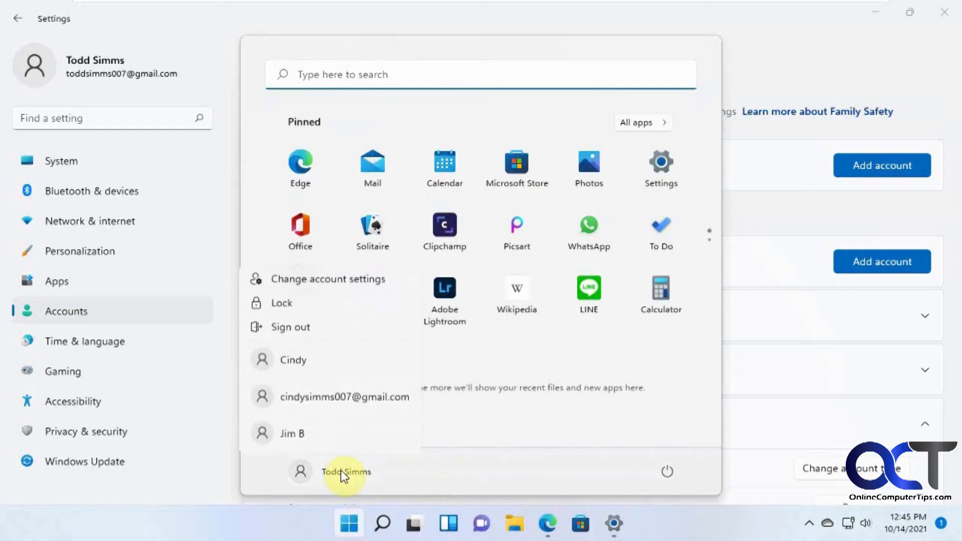
left_click(289, 327)
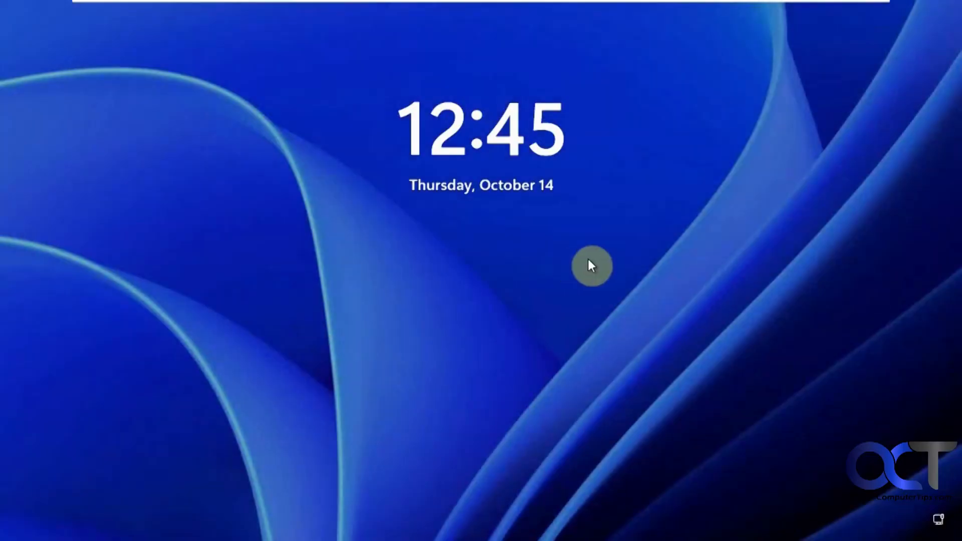
left_click(590, 266)
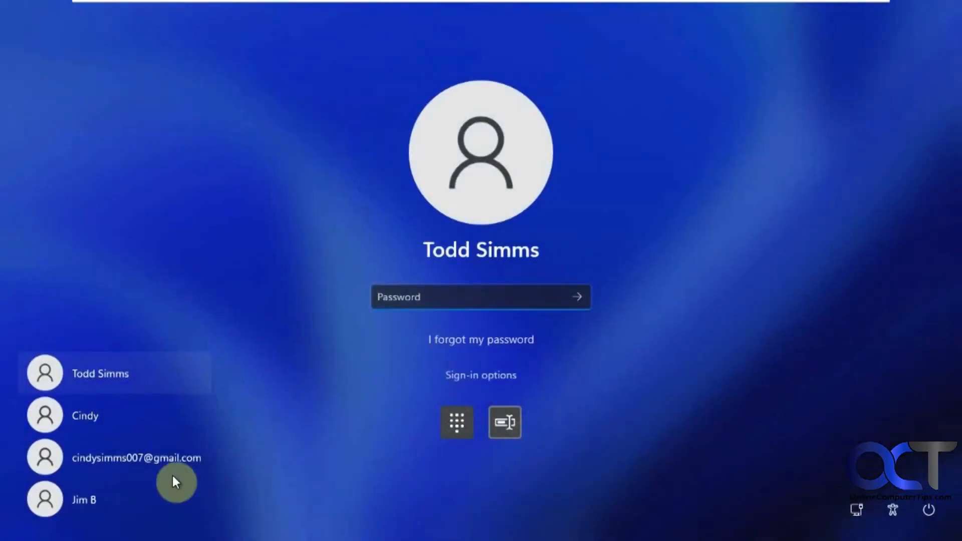
left_click(136, 457)
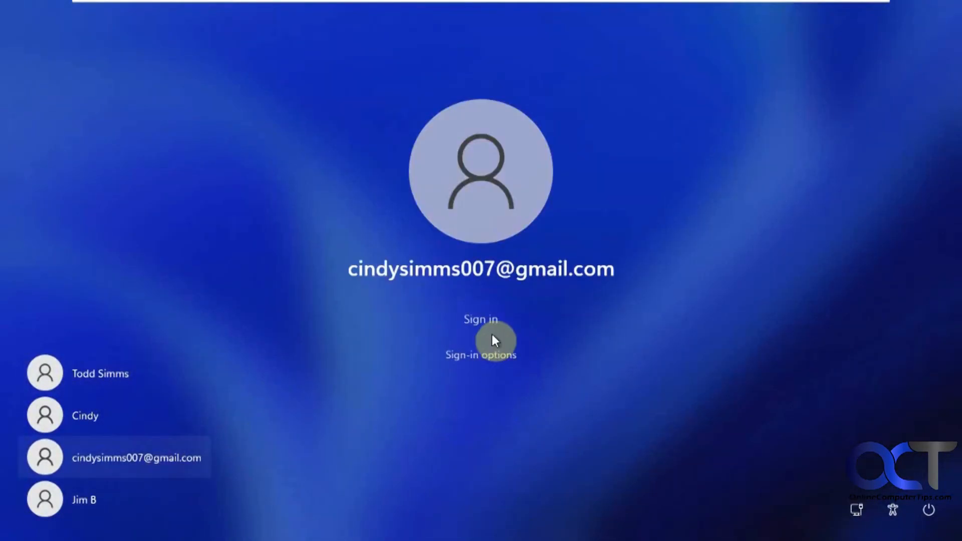
left_click(481, 320)
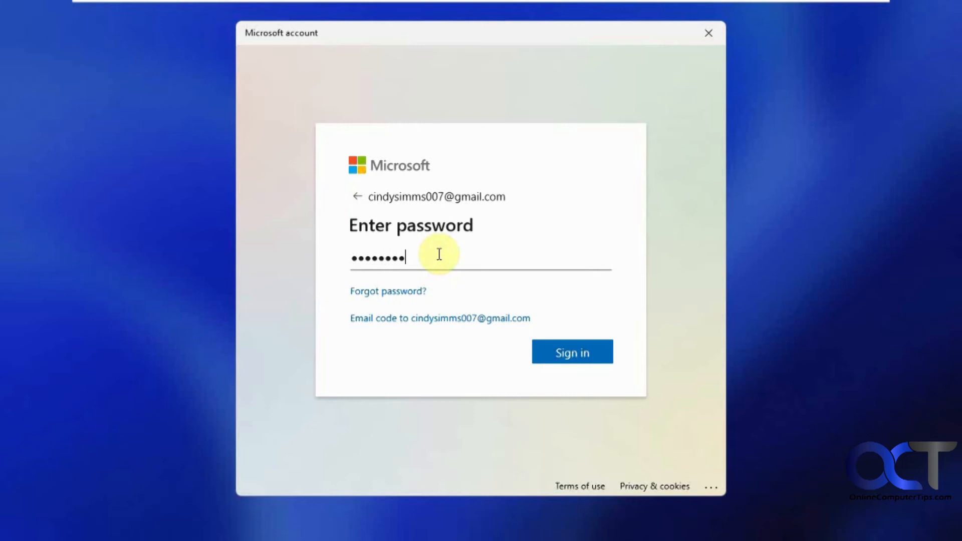
left_click(571, 353)
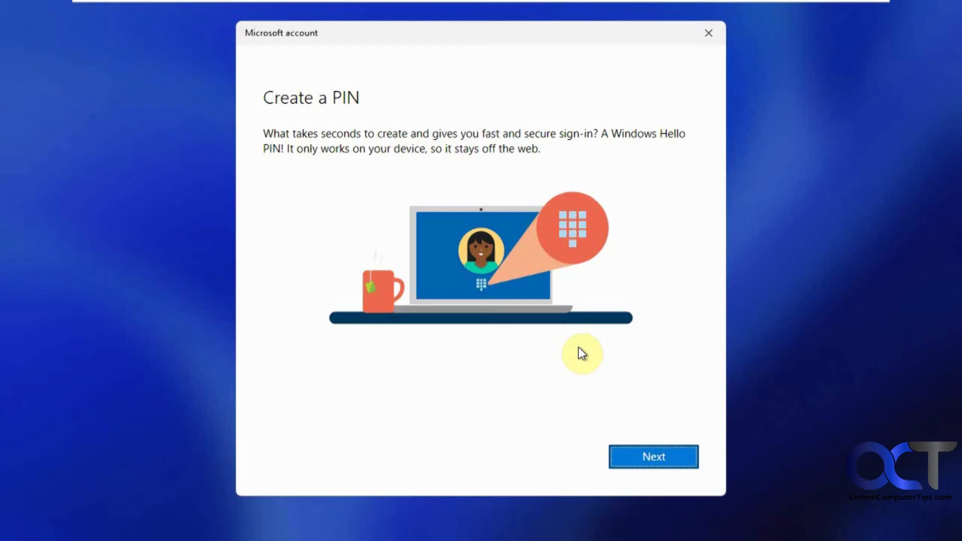
left_click(653, 457)
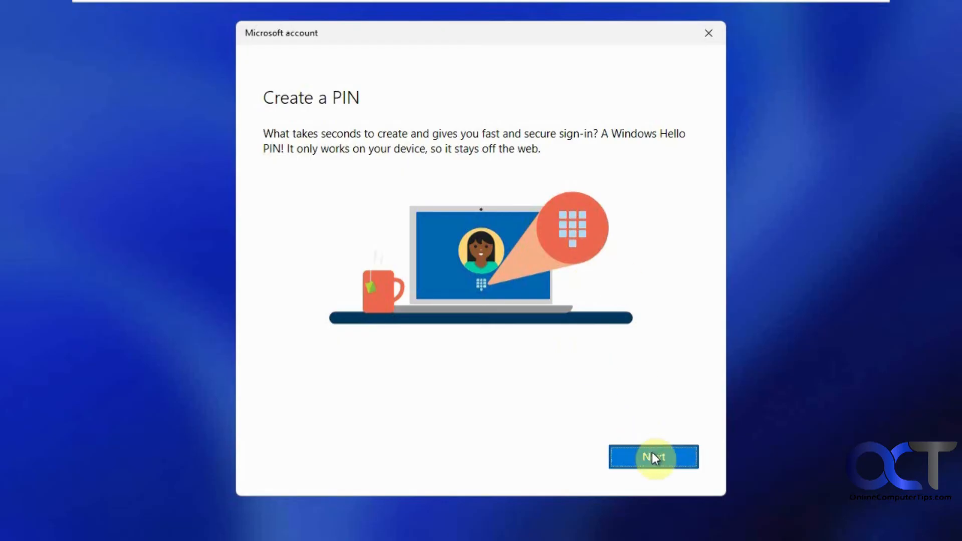
left_click(654, 457)
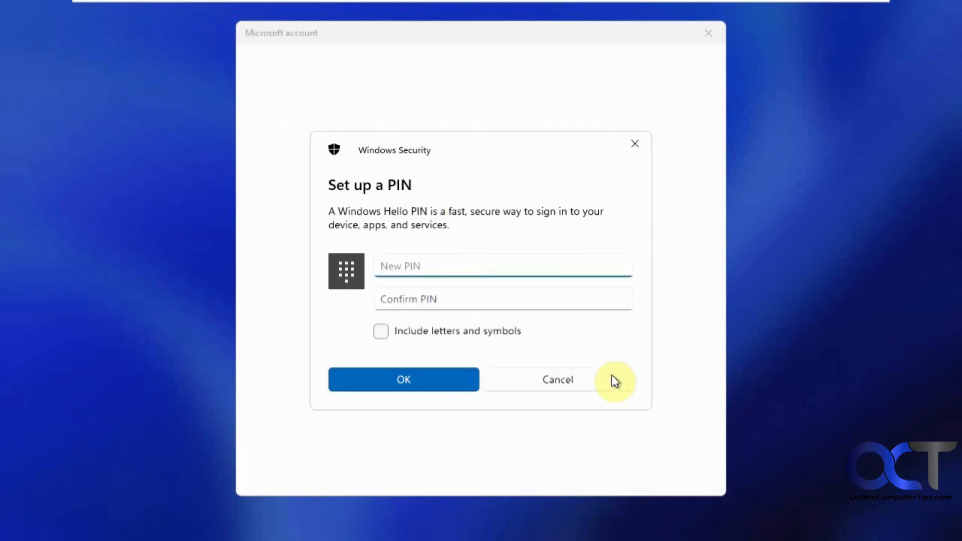
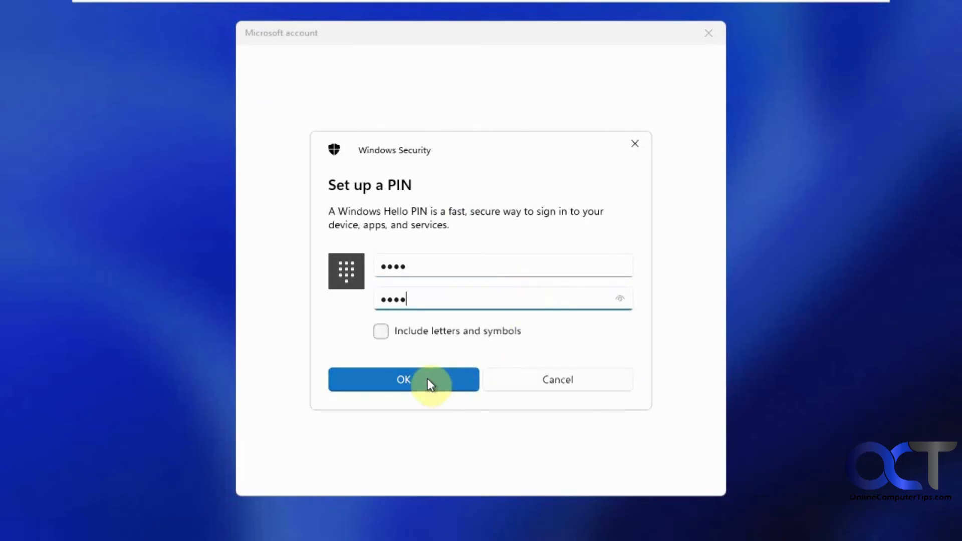
left_click(404, 379)
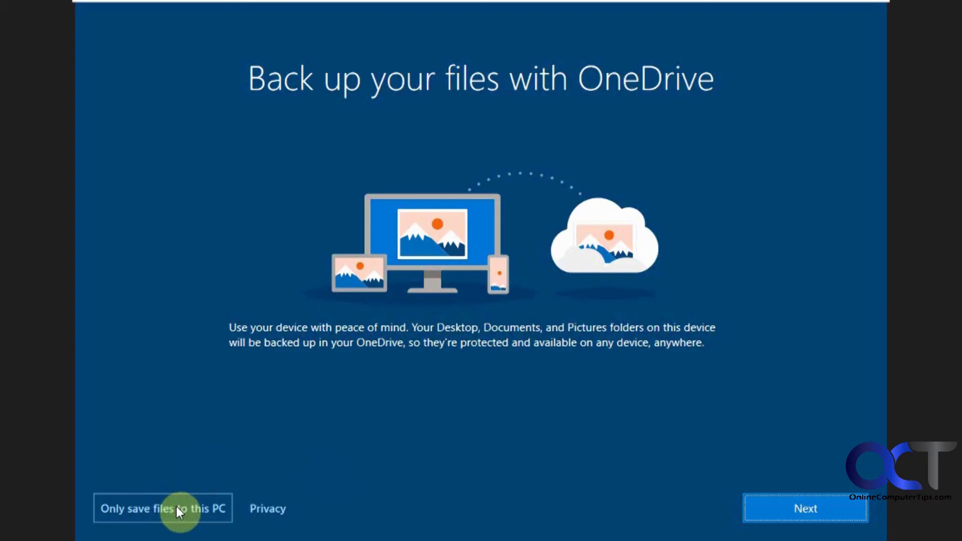
Step: Decline OneDrive backup by choosing to save files only on this PC
left_click(162, 509)
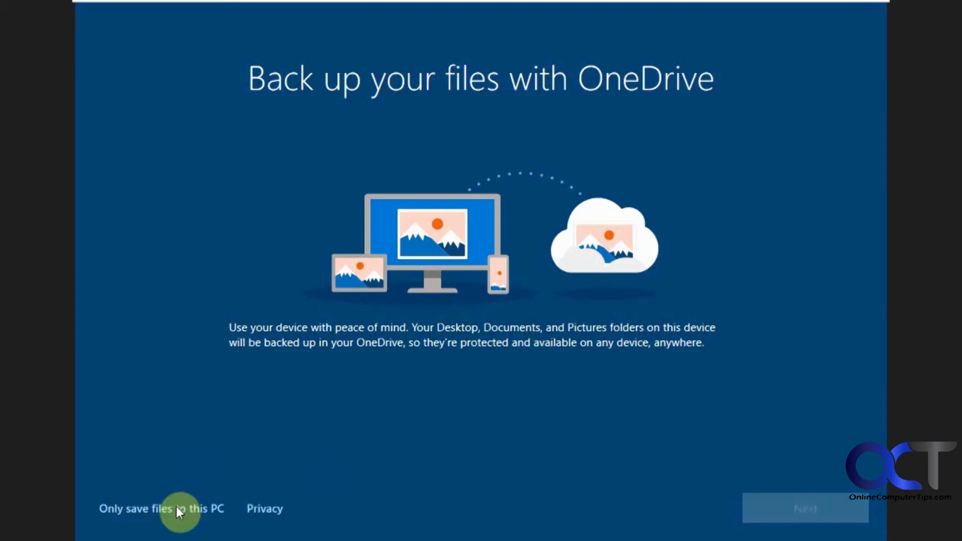
left_click(161, 508)
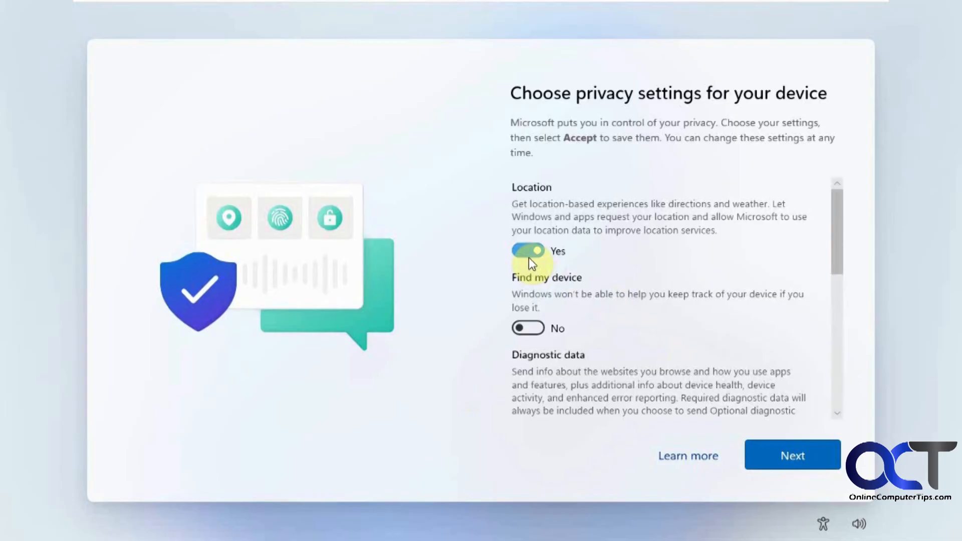
scroll("down", 3)
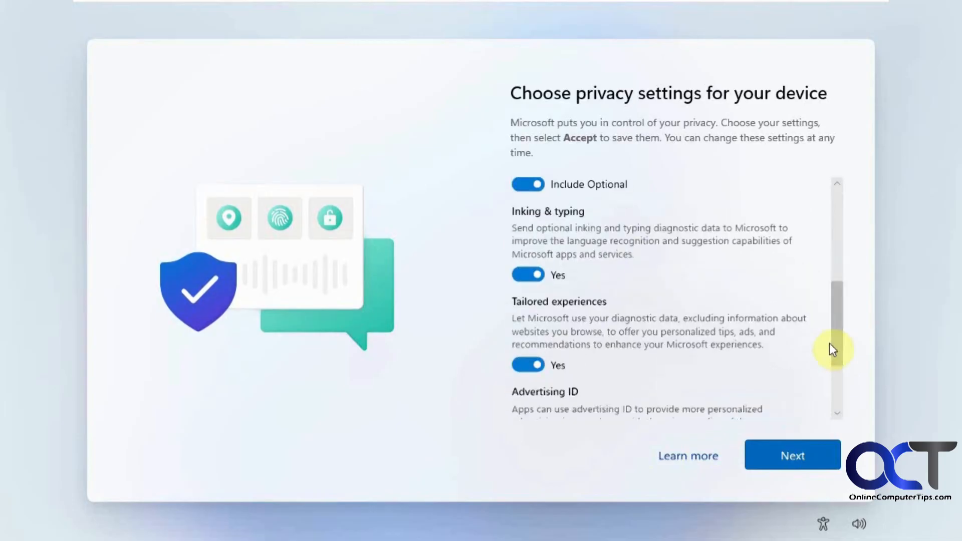
Step: Turn off Inking & typing and Tailored experiences, then accept the privacy settings
left_click(526, 184)
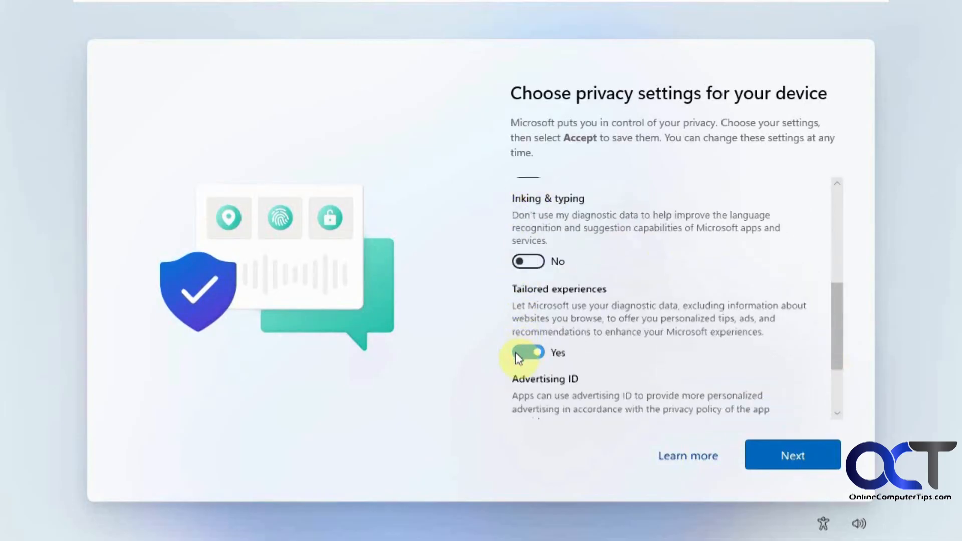
left_click(528, 352)
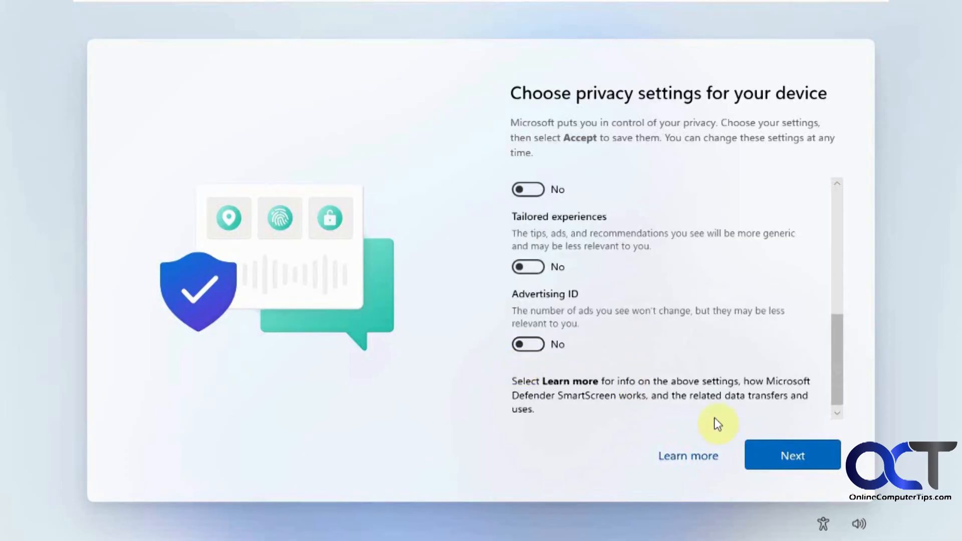
left_click(792, 456)
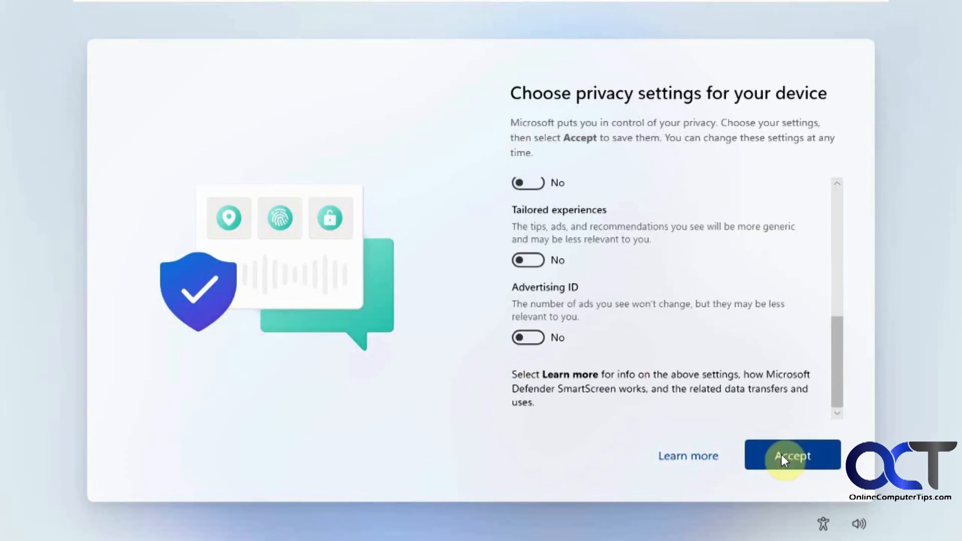
left_click(792, 456)
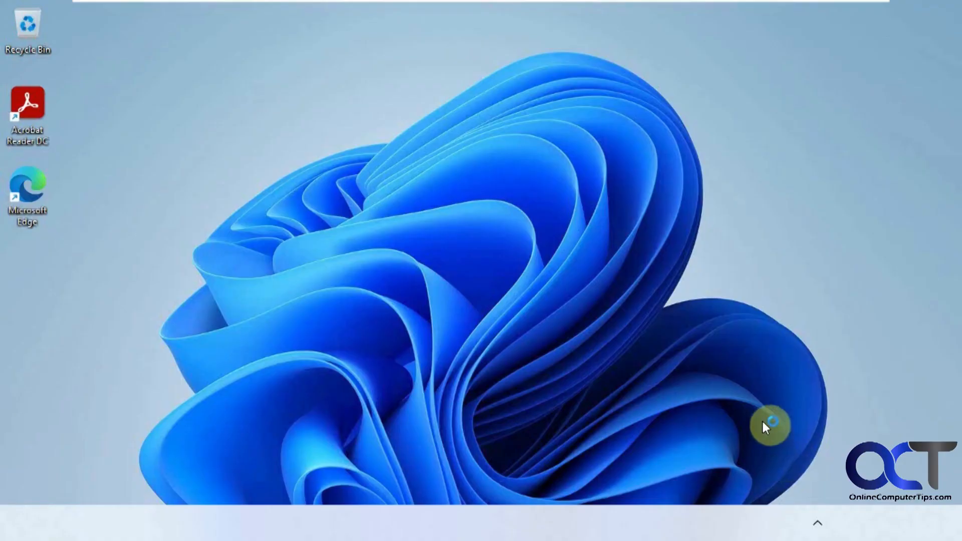
Step: Sign out from the Start menu, then sign back in with the account's PIN
left_click(366, 523)
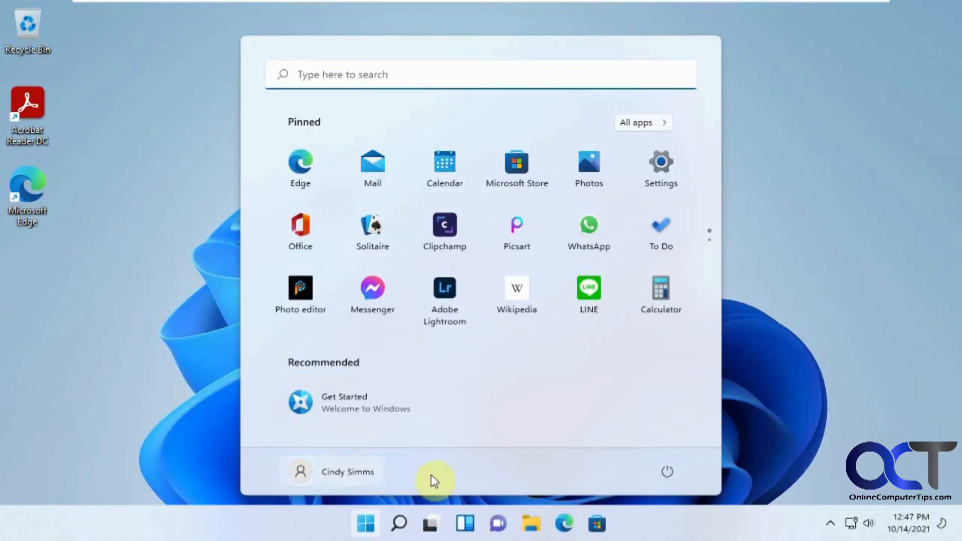
mouse_move(366, 523)
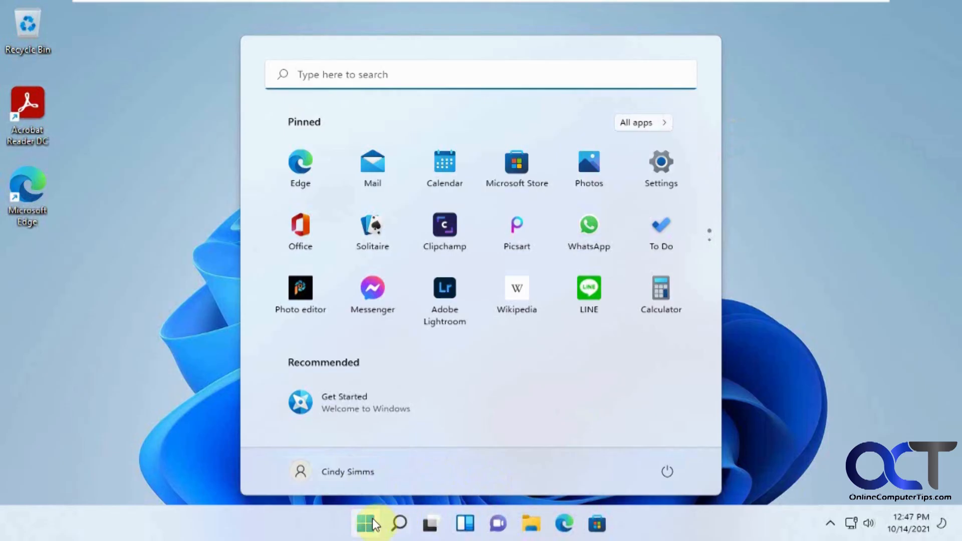
left_click(347, 471)
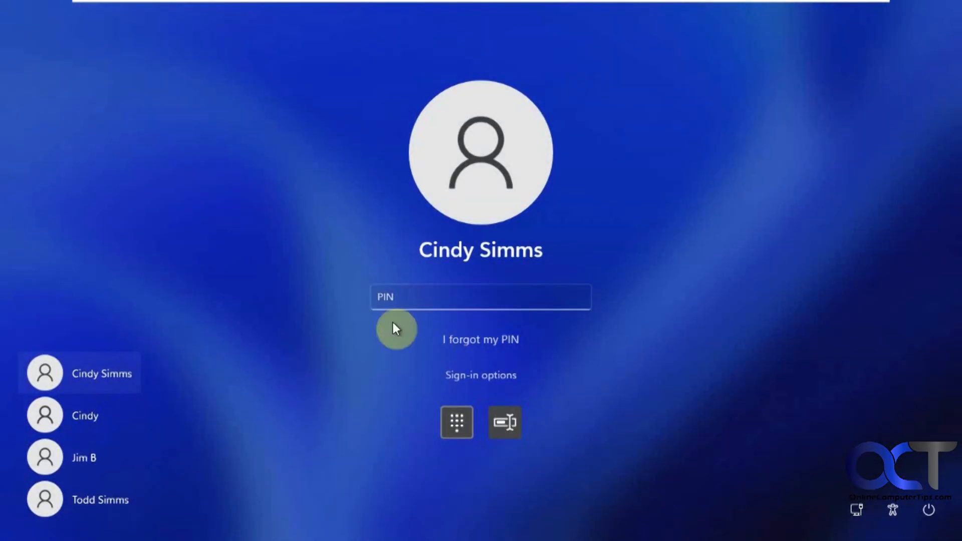
left_click(481, 297)
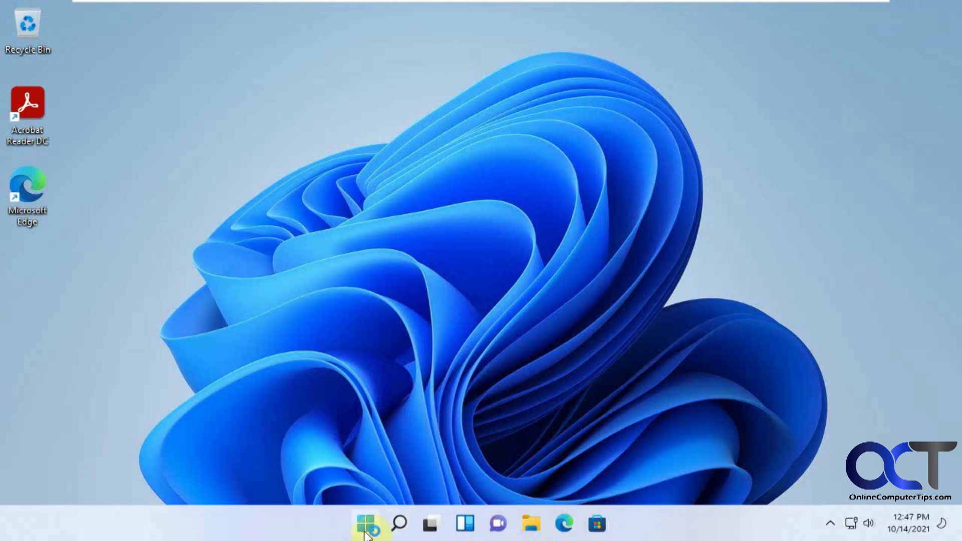
Step: Go to Settings > Accounts > Family & other users and choose Add account
left_click(364, 523)
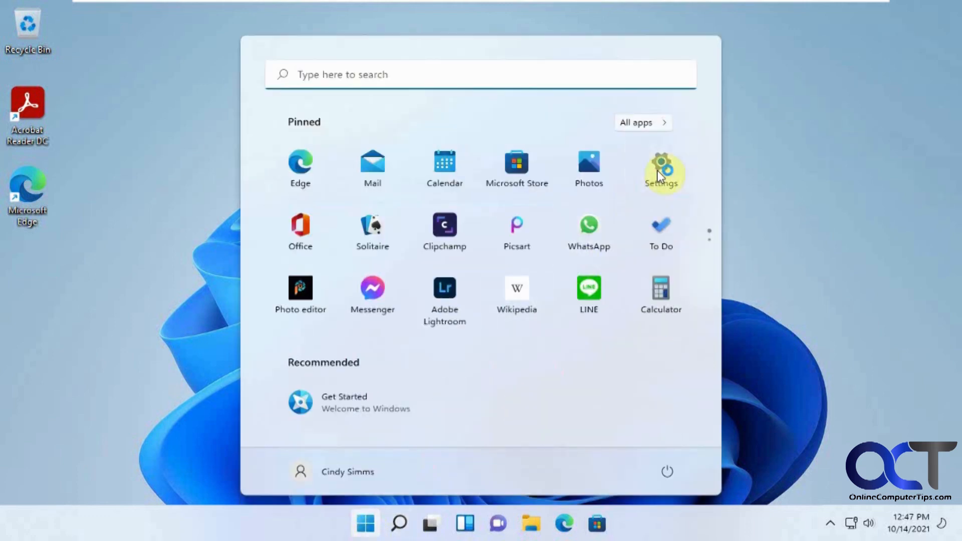
left_click(661, 169)
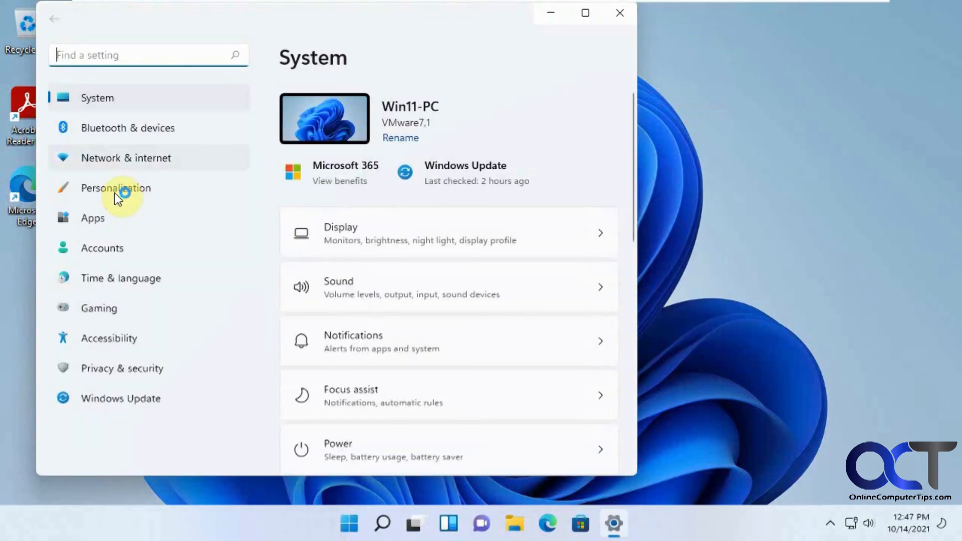
left_click(101, 248)
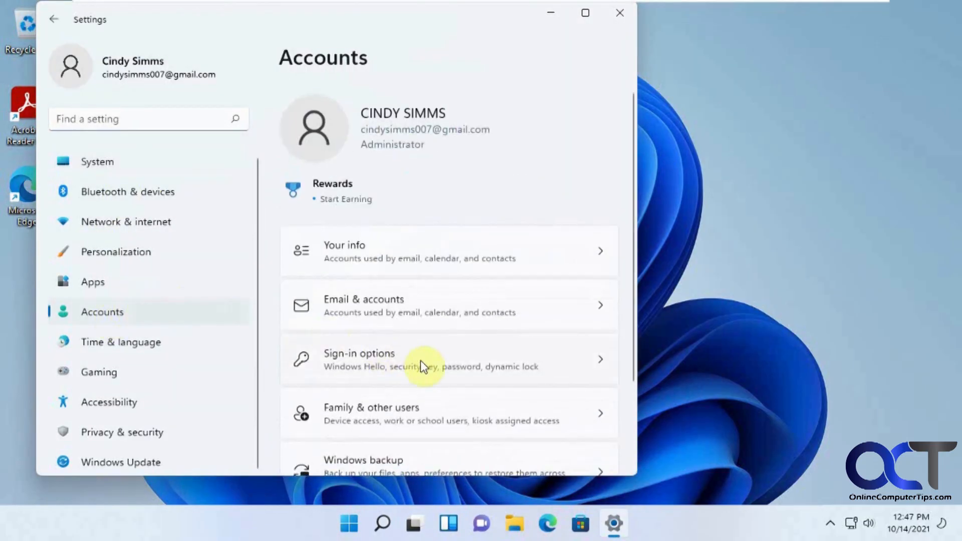
left_click(448, 413)
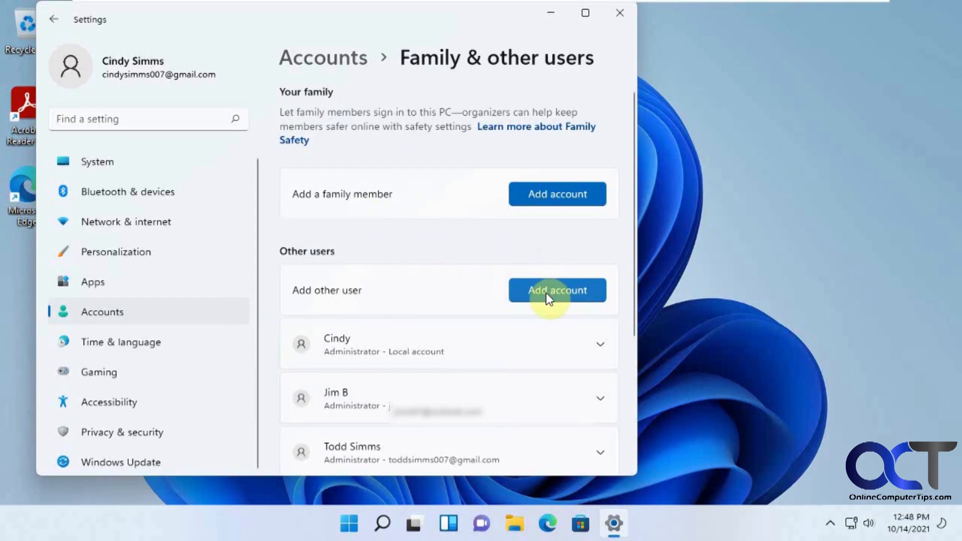
left_click(556, 289)
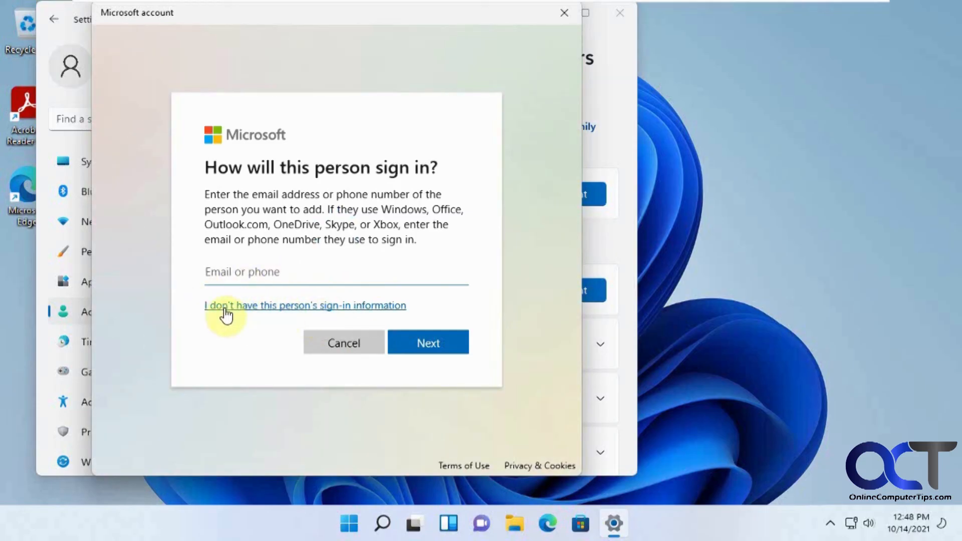
mouse_move(421, 315)
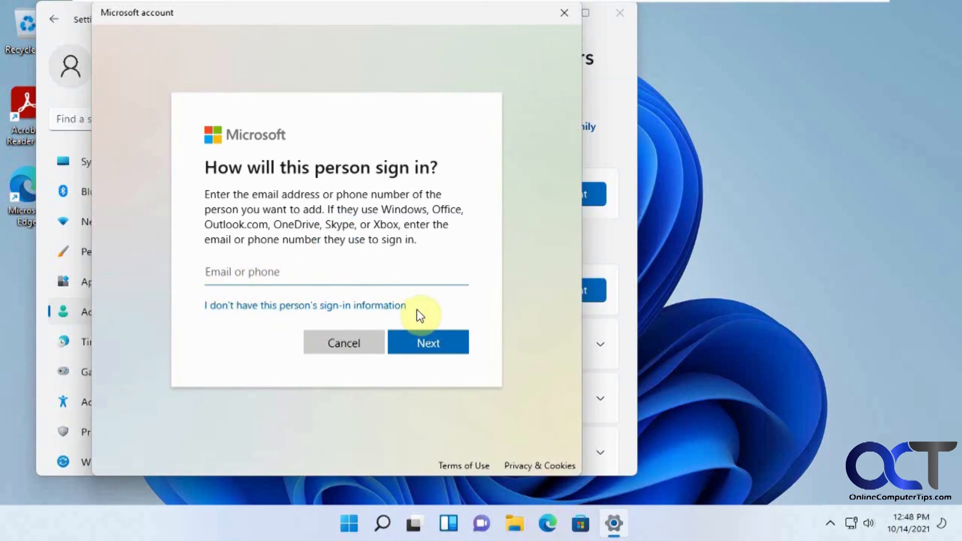